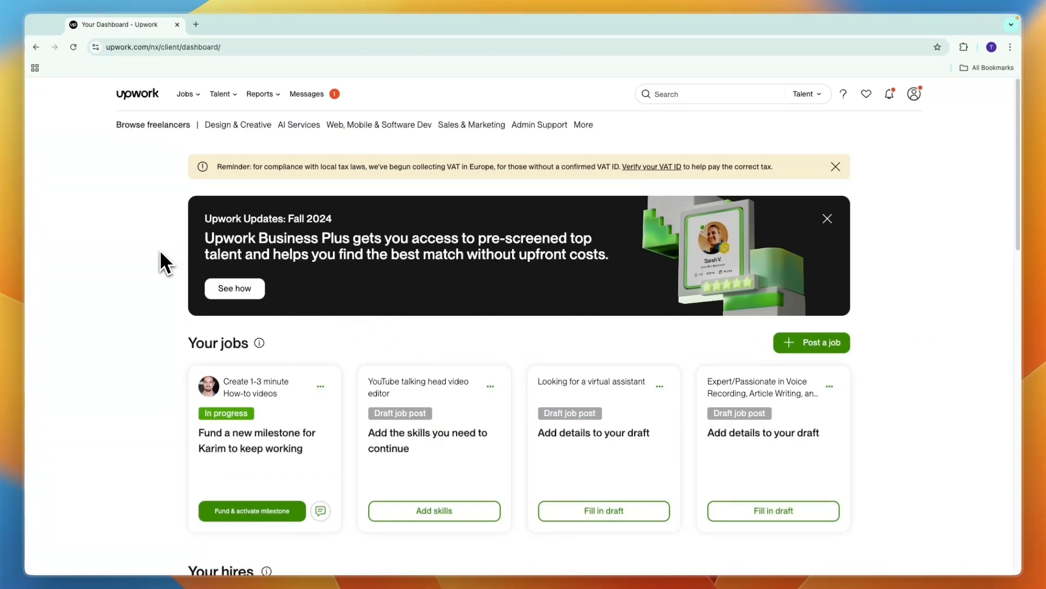
mouse_move(155, 264)
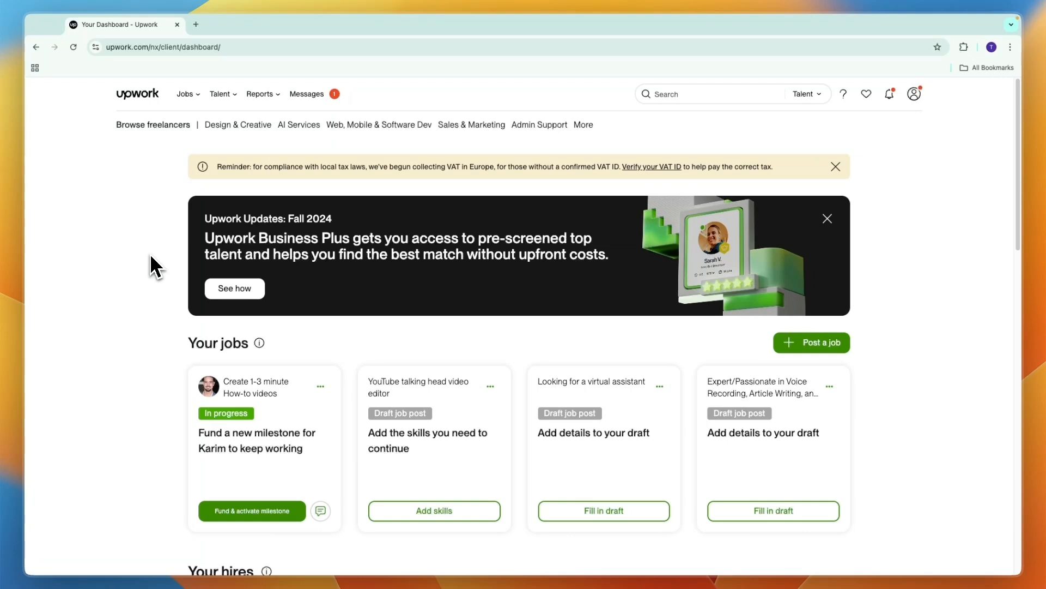
mouse_move(195, 267)
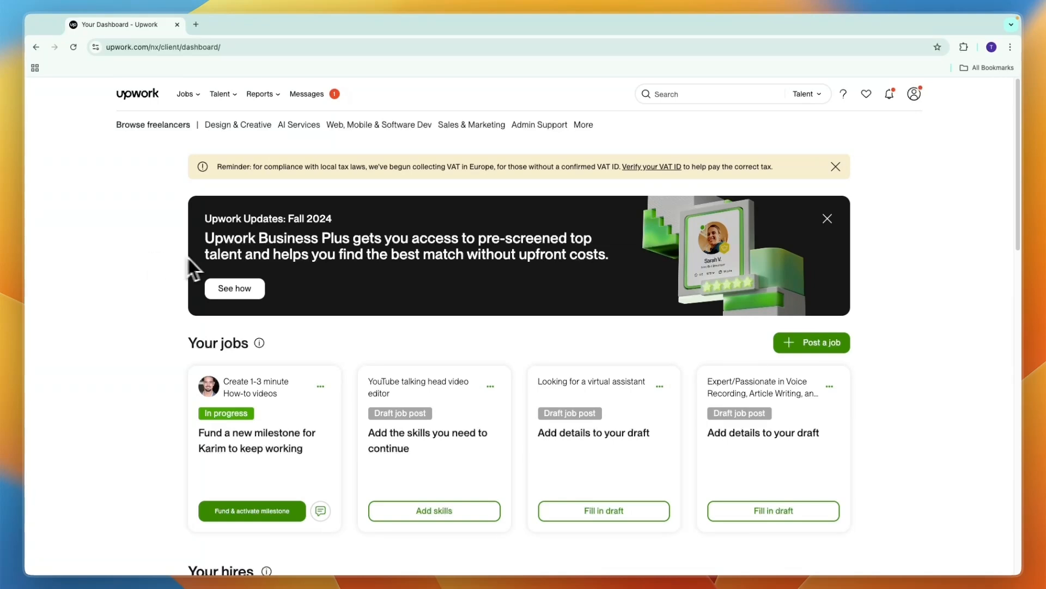
mouse_move(101, 251)
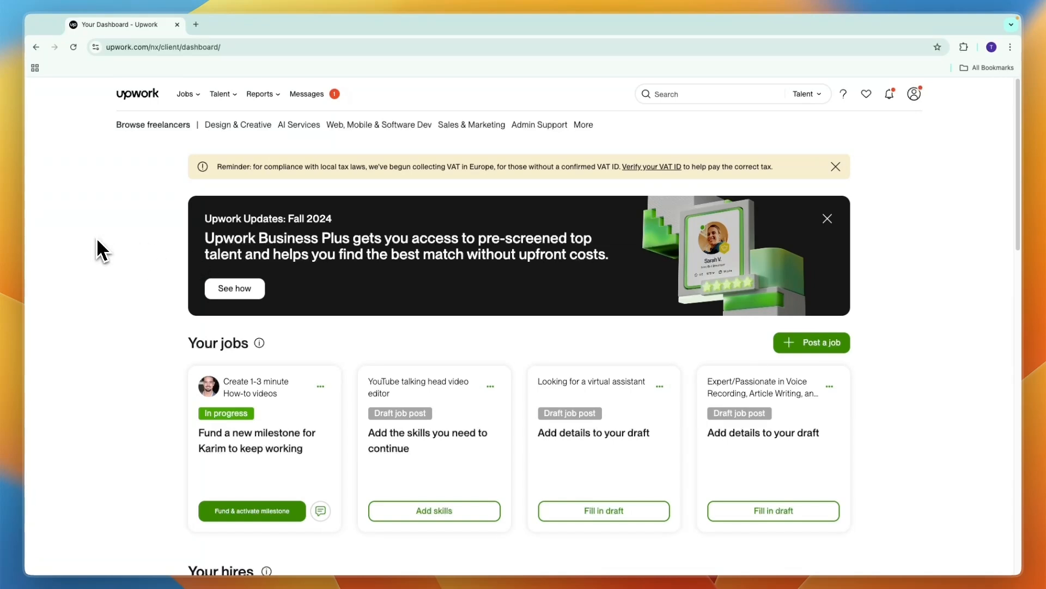
mouse_move(91, 261)
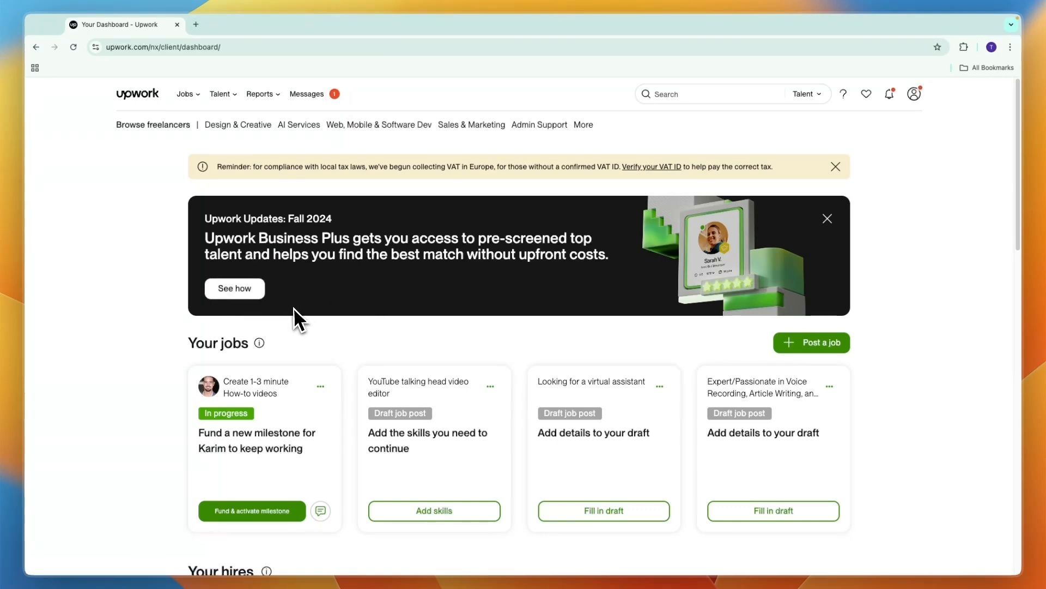
Step: Start a new job post as a short term project and continue past the project-type step
scroll(down, 3)
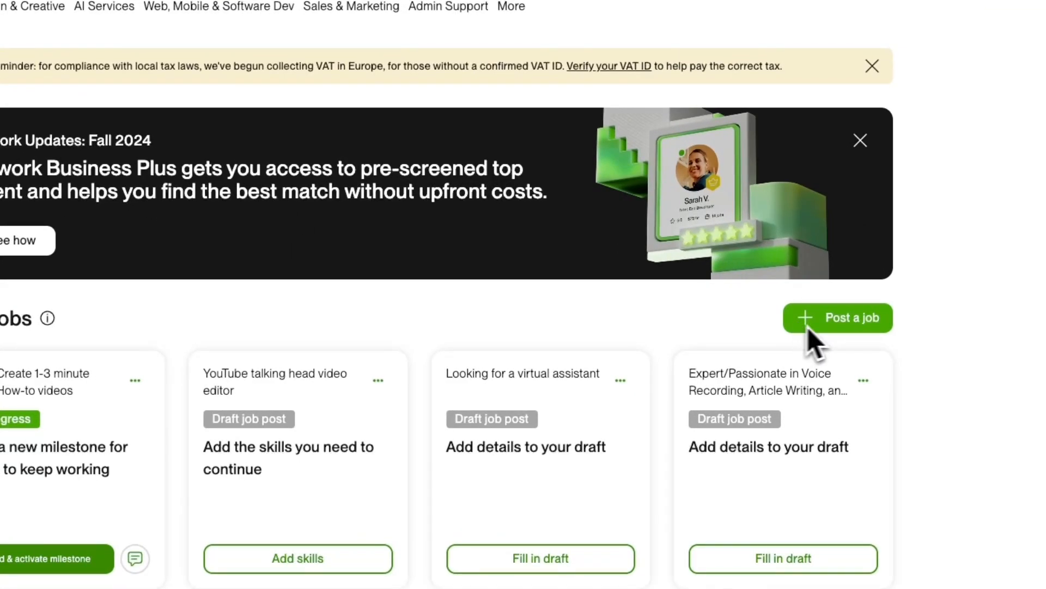
click(857, 317)
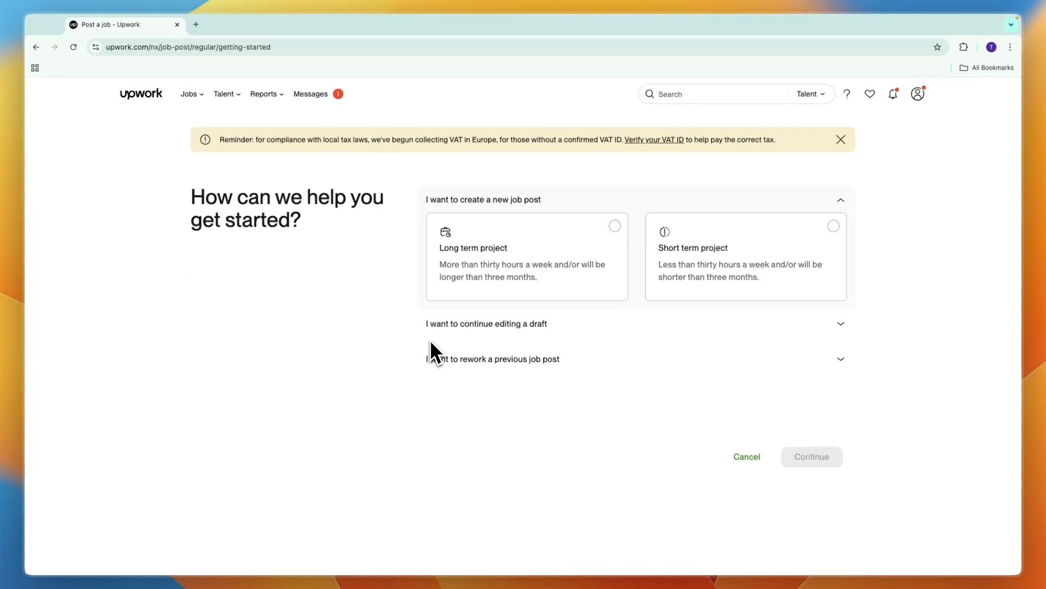
mouse_move(421, 352)
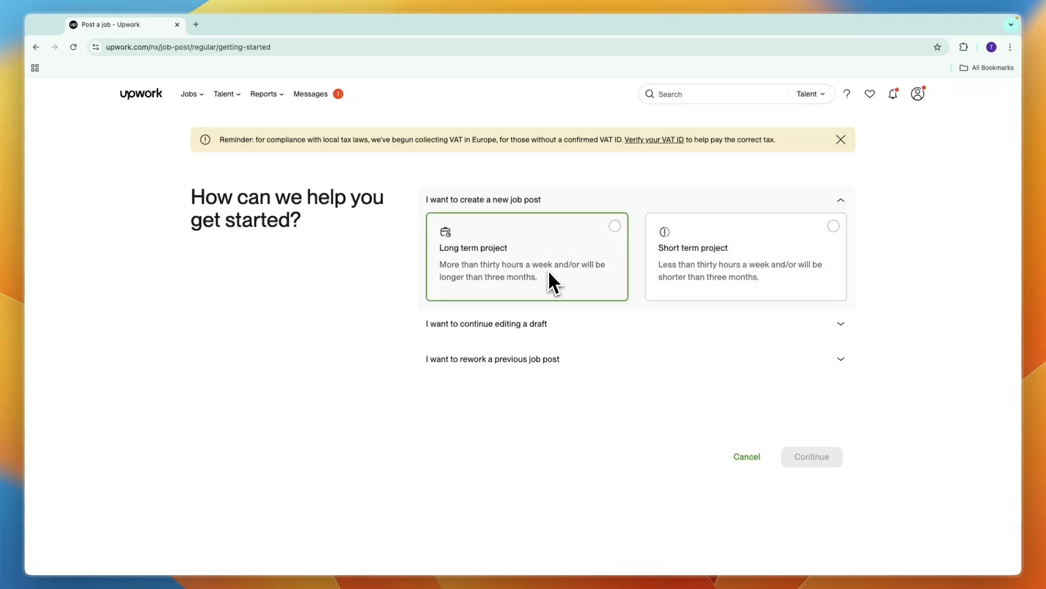
click(744, 255)
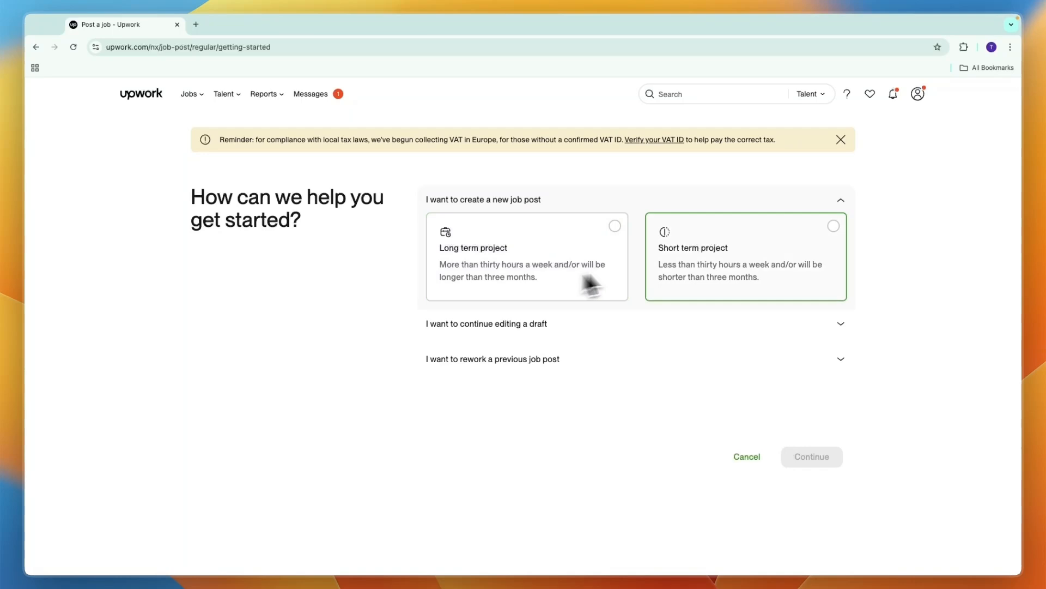
click(746, 255)
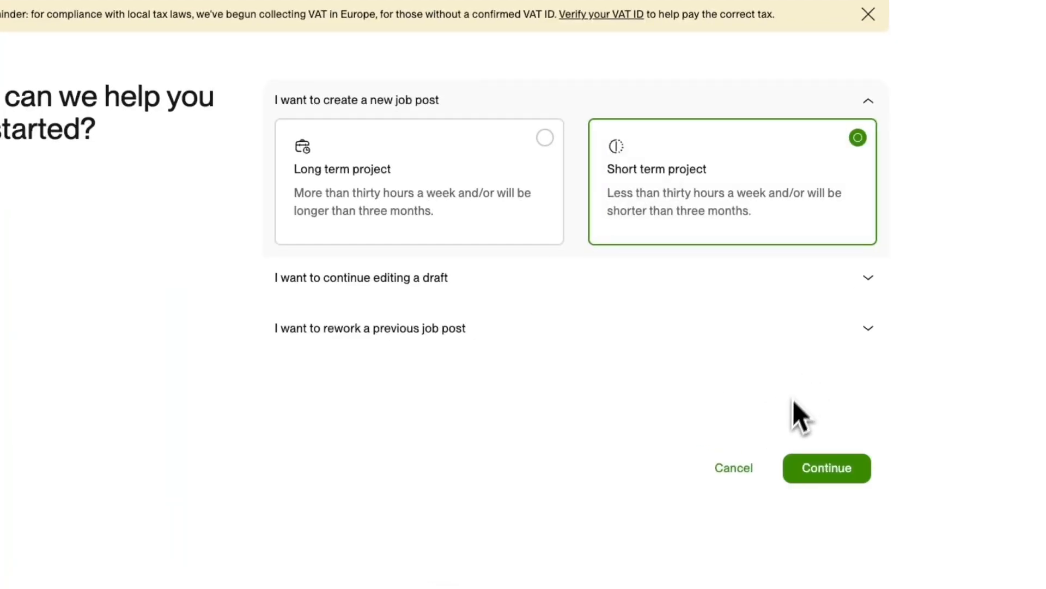
click(826, 467)
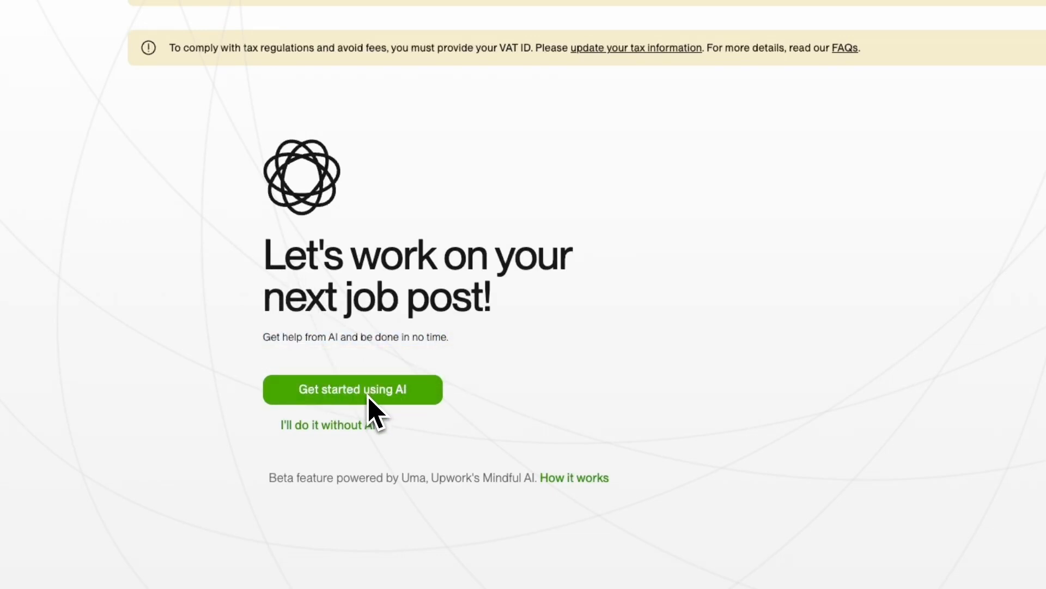
Step: Submit the AI prompt 'I need someone to build me a shopify website for my office furniture business.'
click(352, 389)
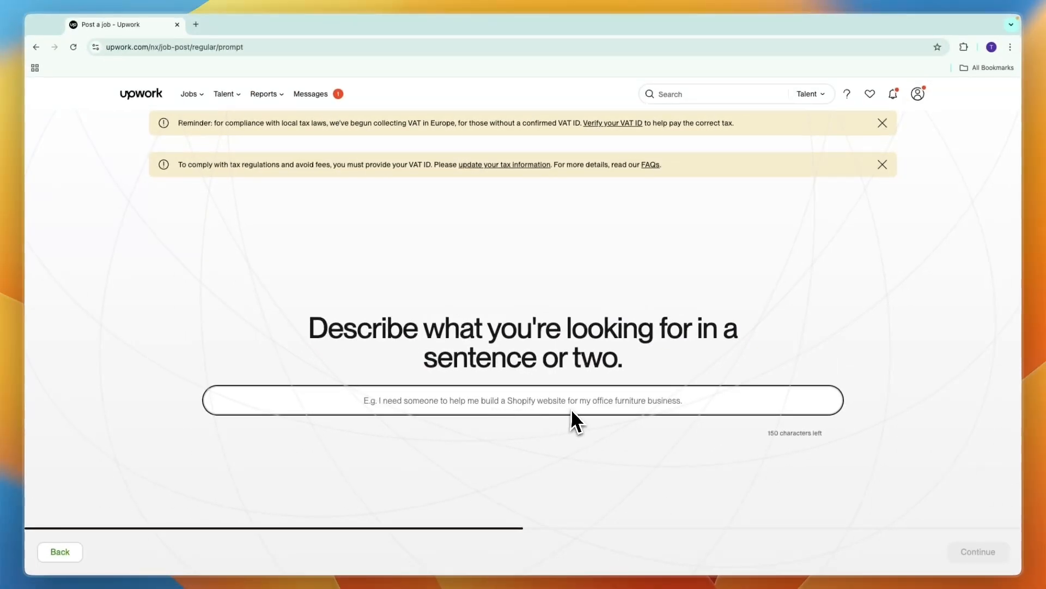
mouse_move(597, 424)
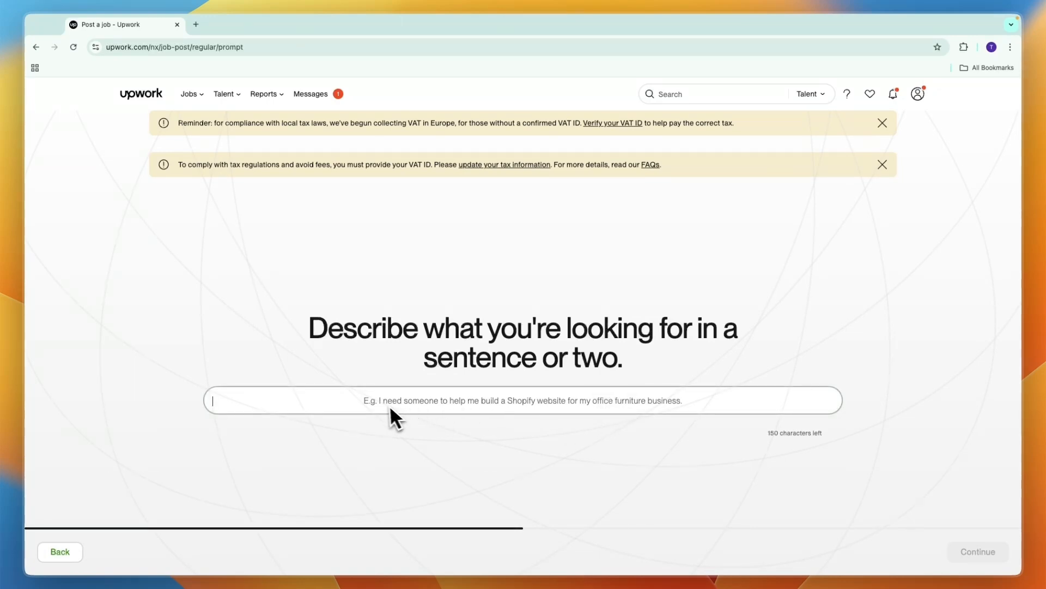
text(I need someone to build me a shopify website for my office furniture business.)
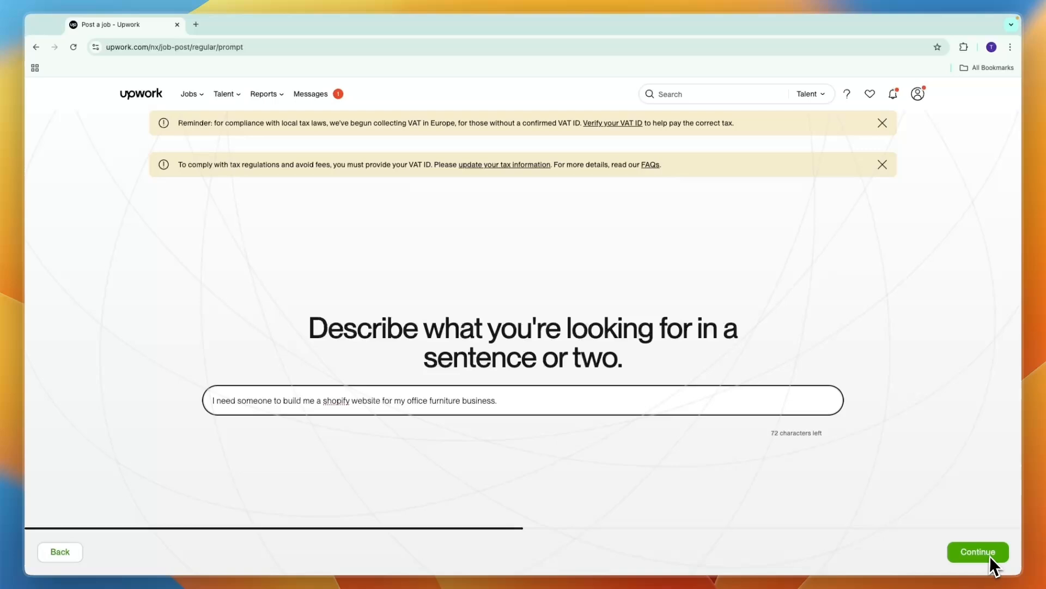
click(977, 552)
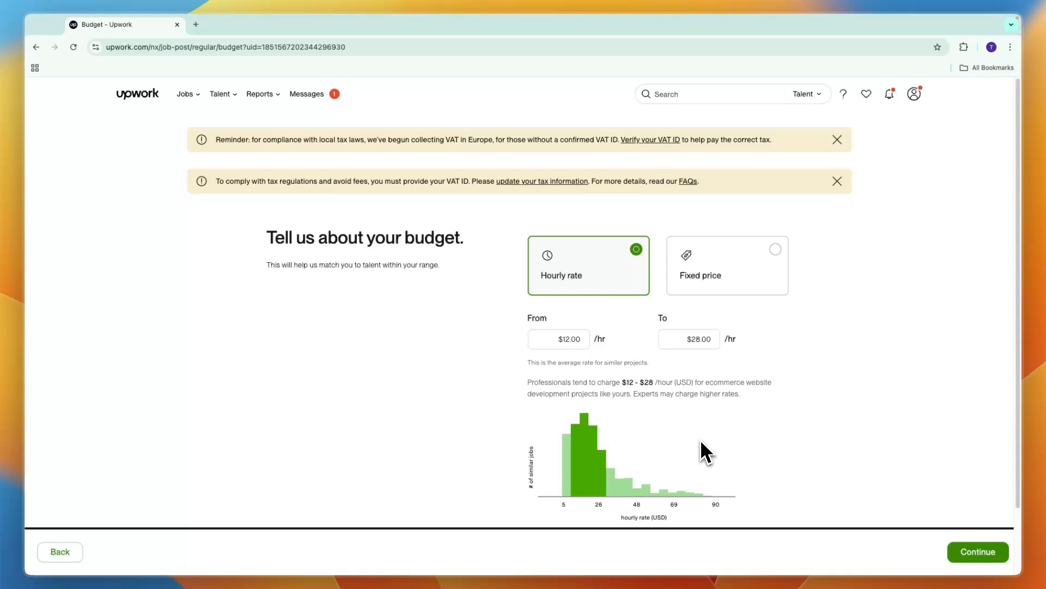
mouse_move(678, 415)
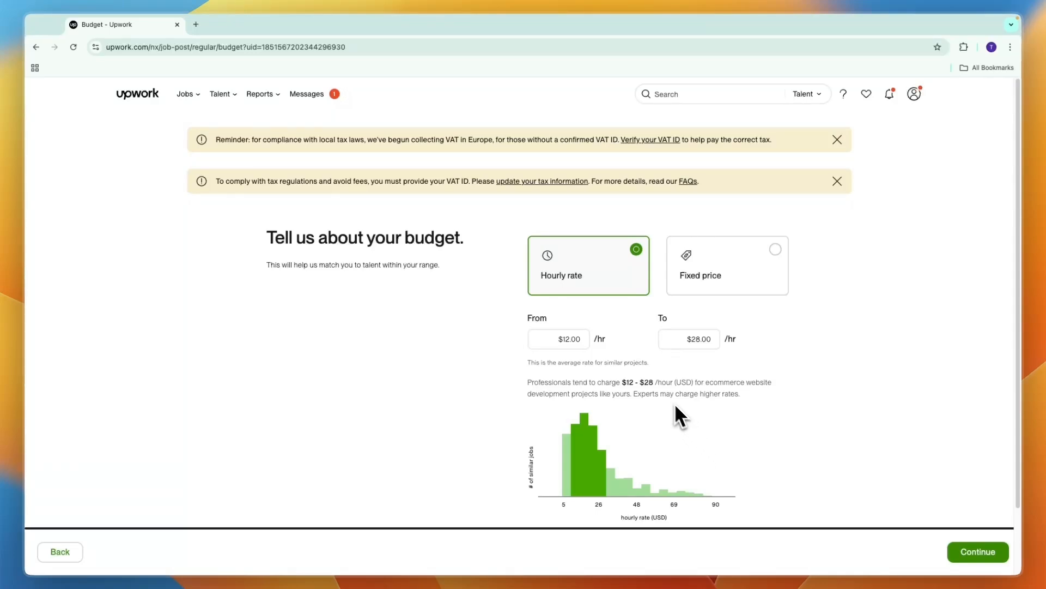
mouse_move(564, 273)
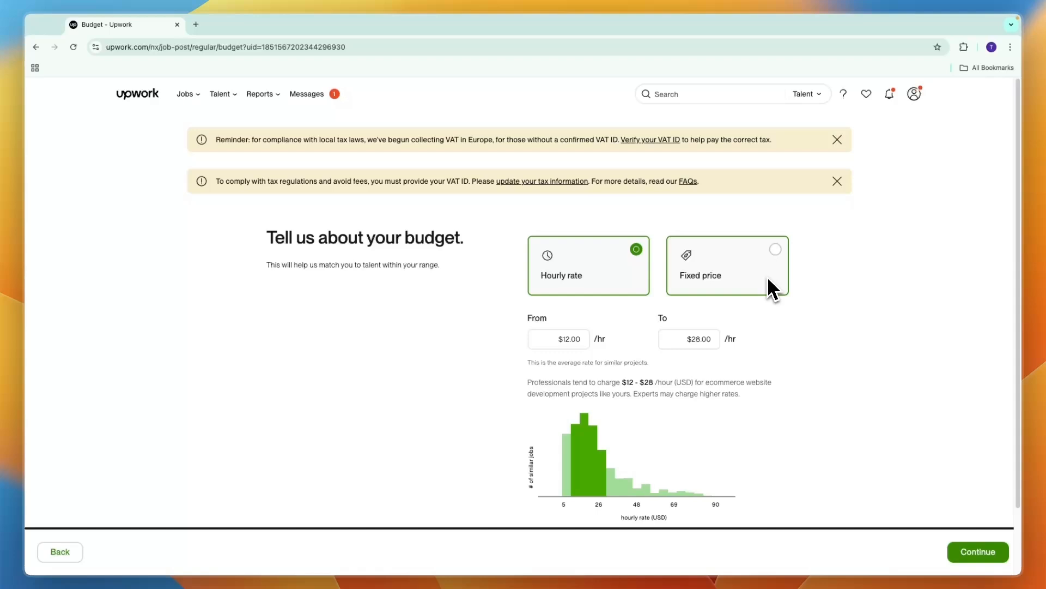
Step: Set a fixed-price budget of $3,000 and continue to the generated draft review
click(727, 265)
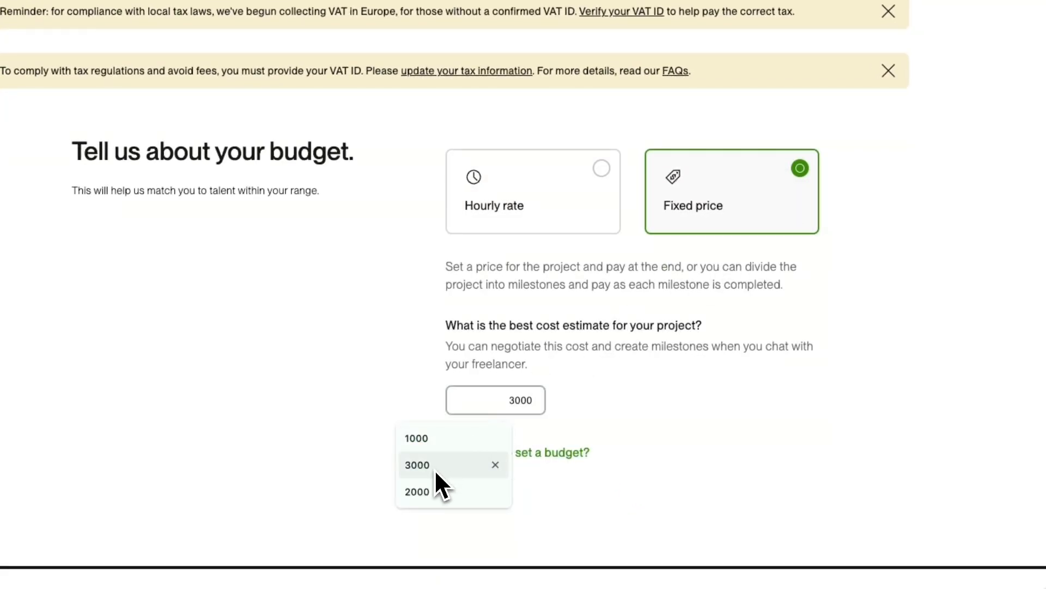
click(418, 465)
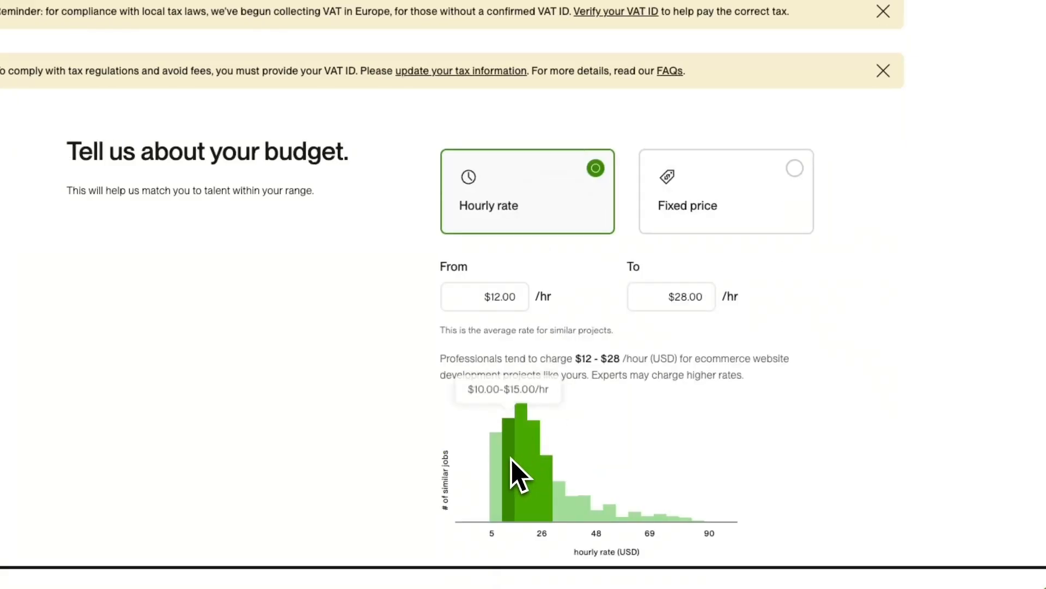
mouse_move(534, 477)
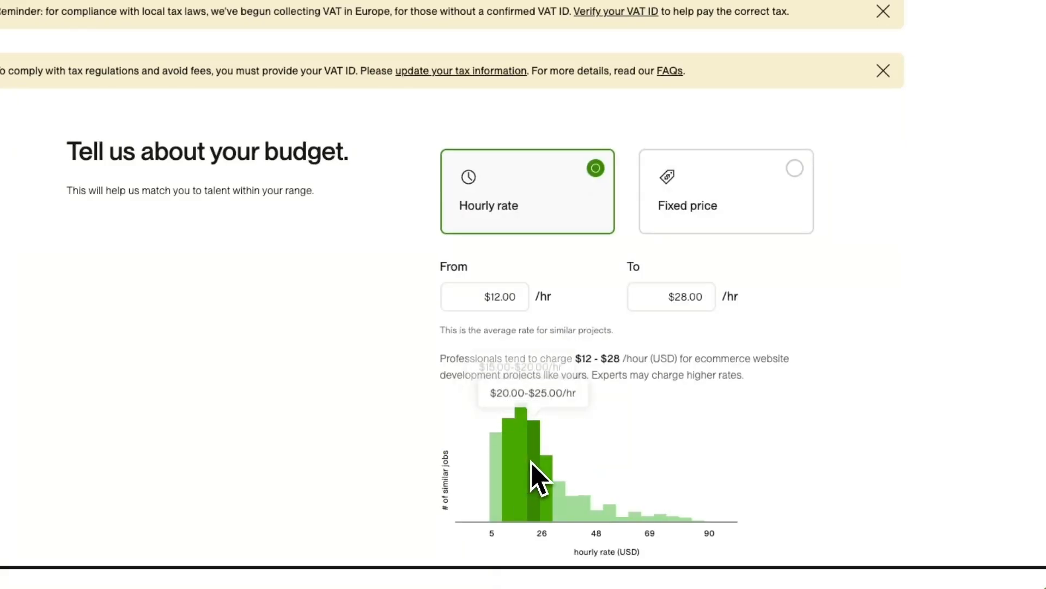
click(726, 191)
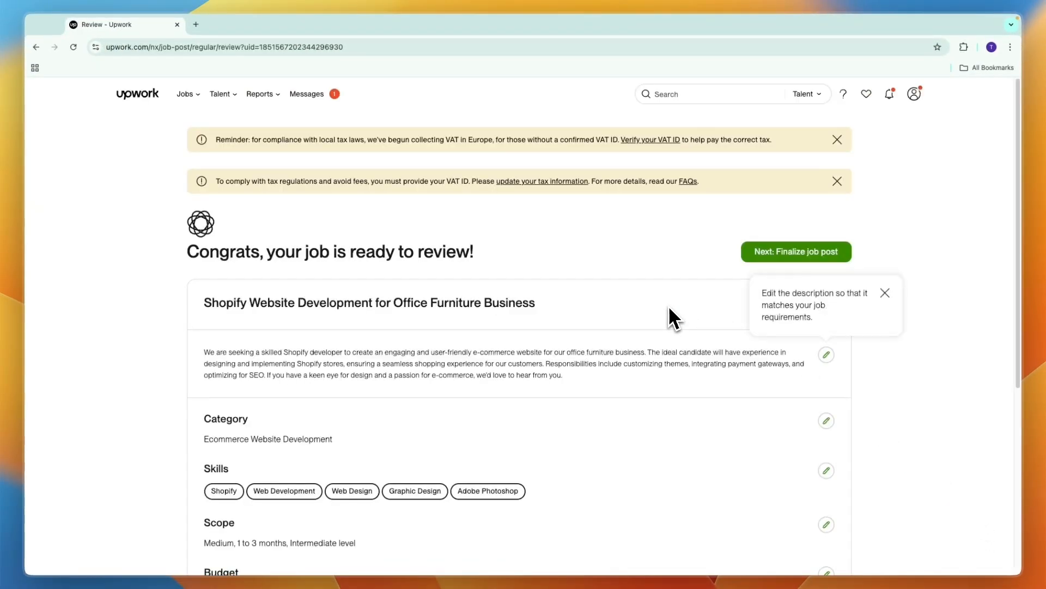
scroll(down, 3)
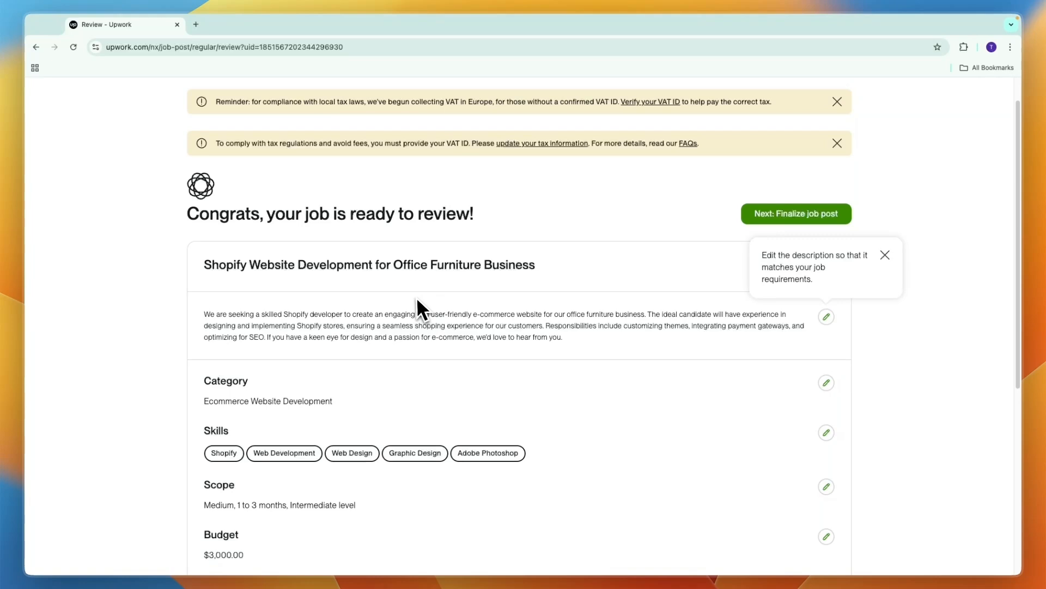
drag(421, 308, 187, 327)
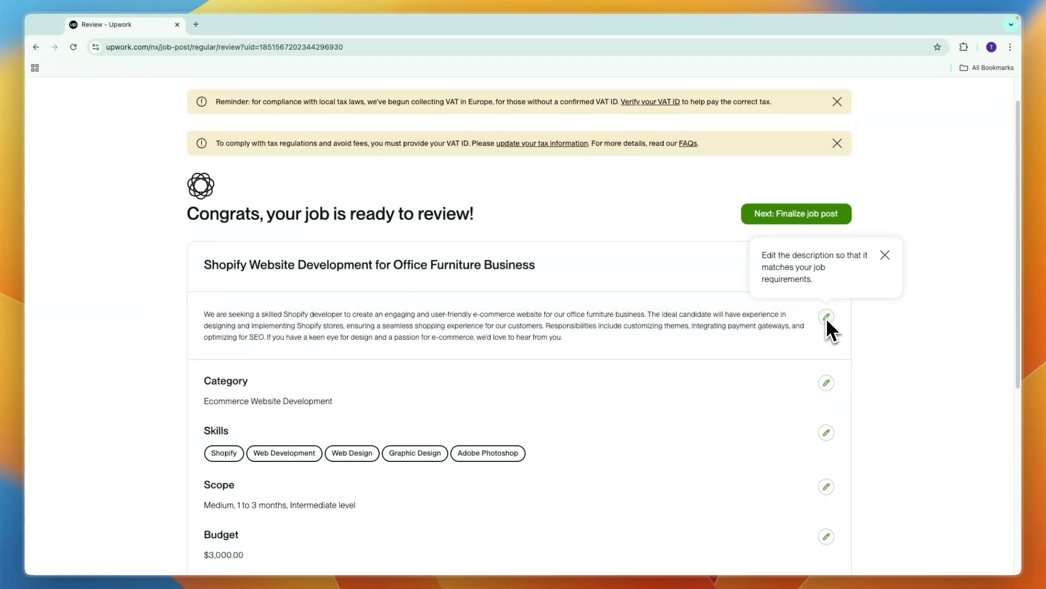
click(826, 316)
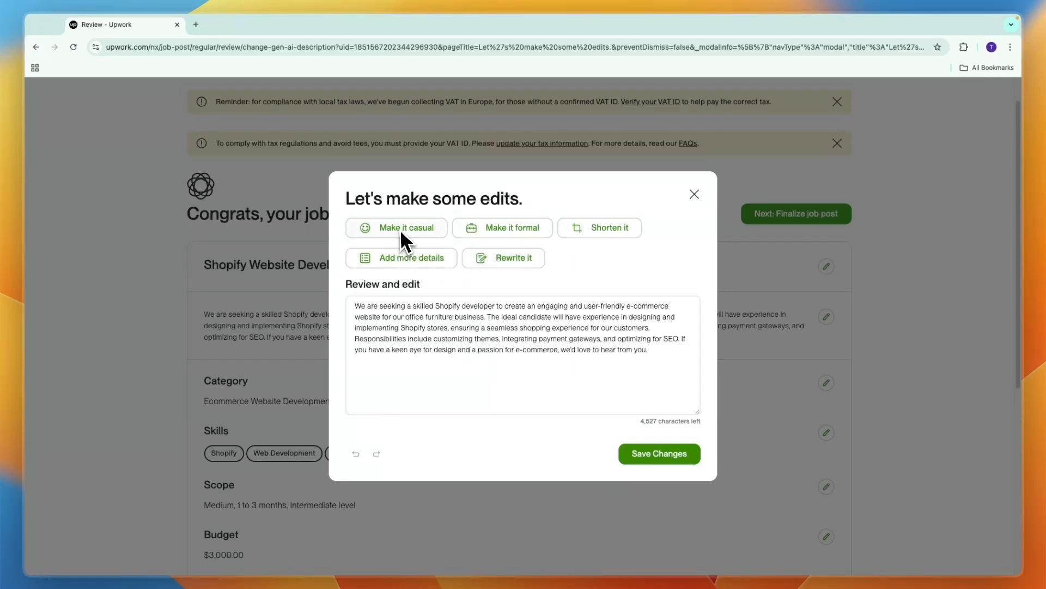
mouse_move(590, 230)
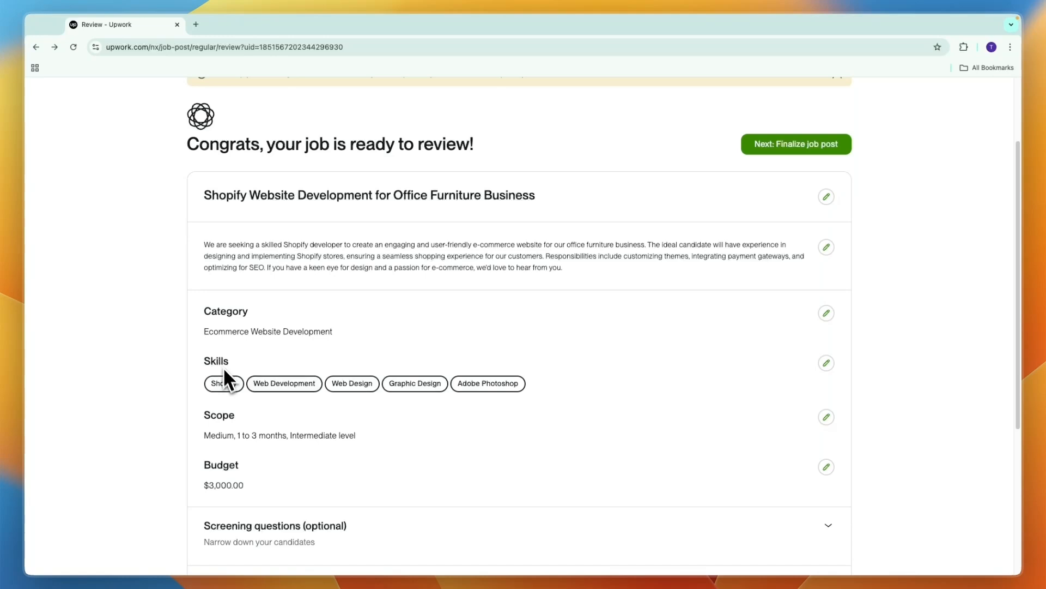
Step: Expand the screening questions and highlight the first suggested question's text
scroll(down, 3)
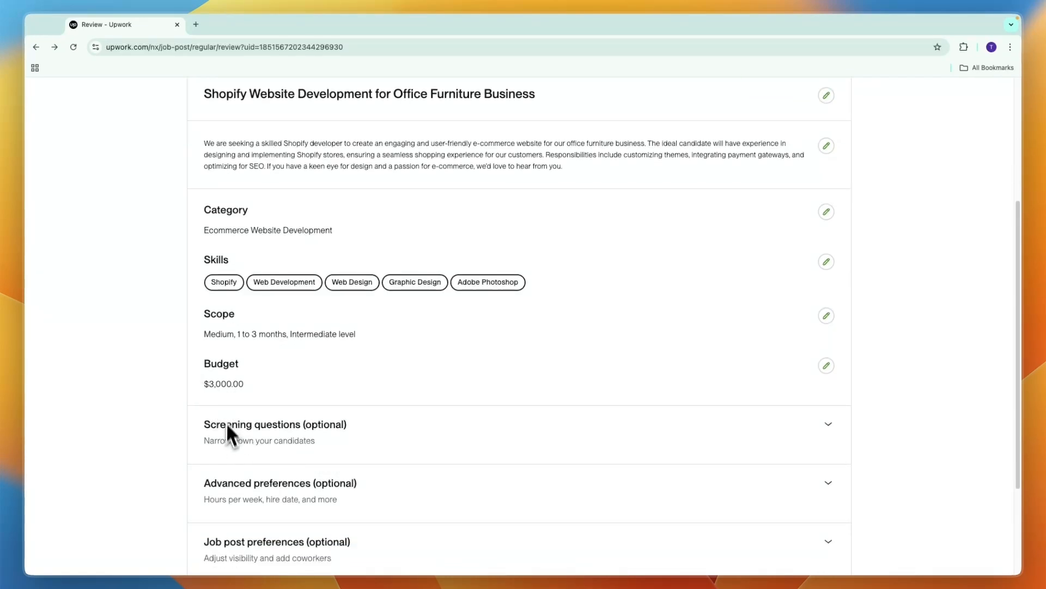
click(274, 424)
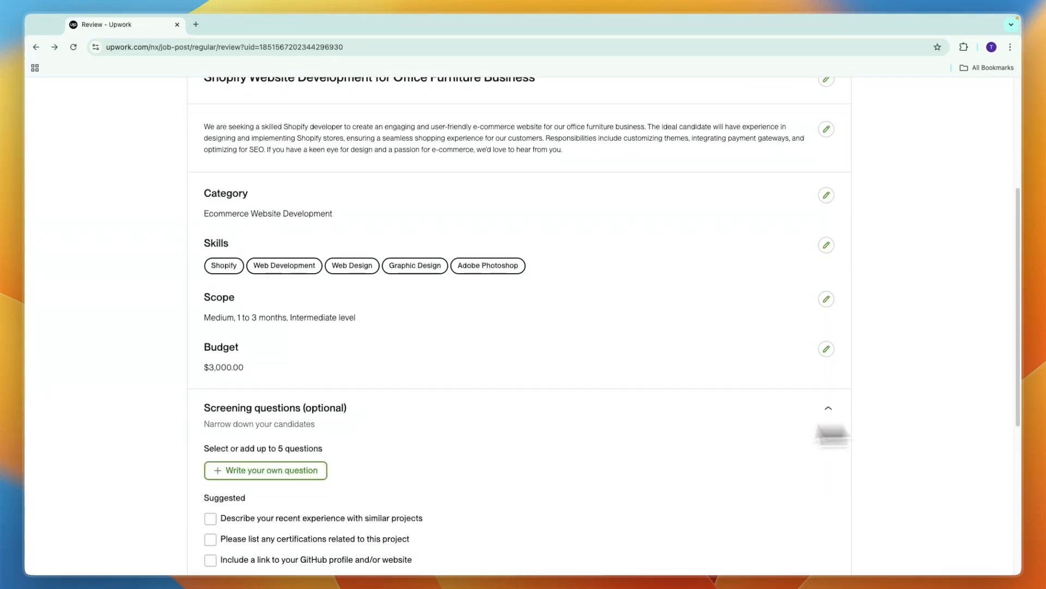
scroll(down, 3)
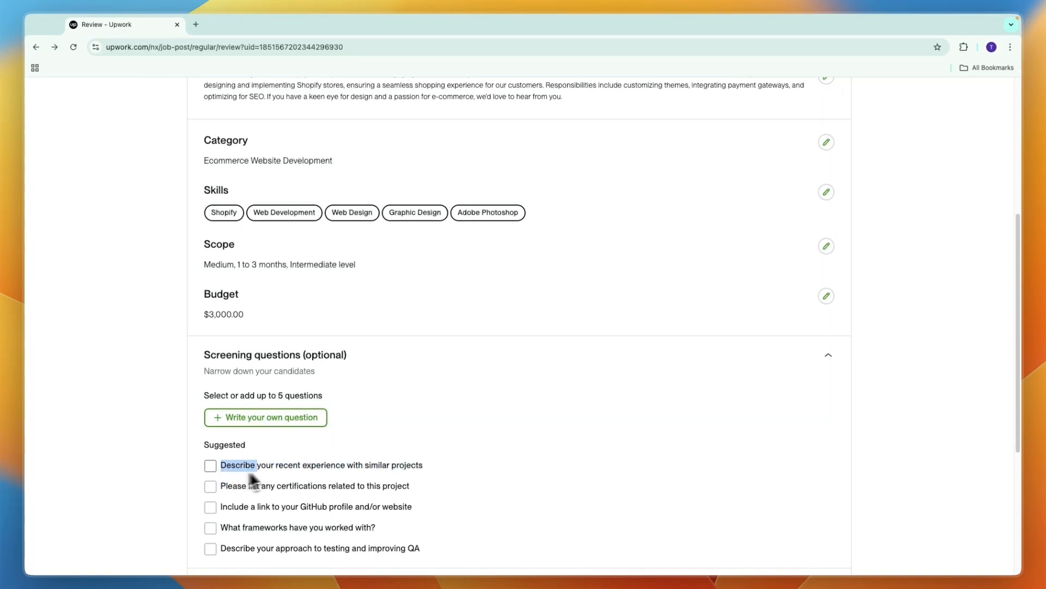
drag(251, 464, 421, 464)
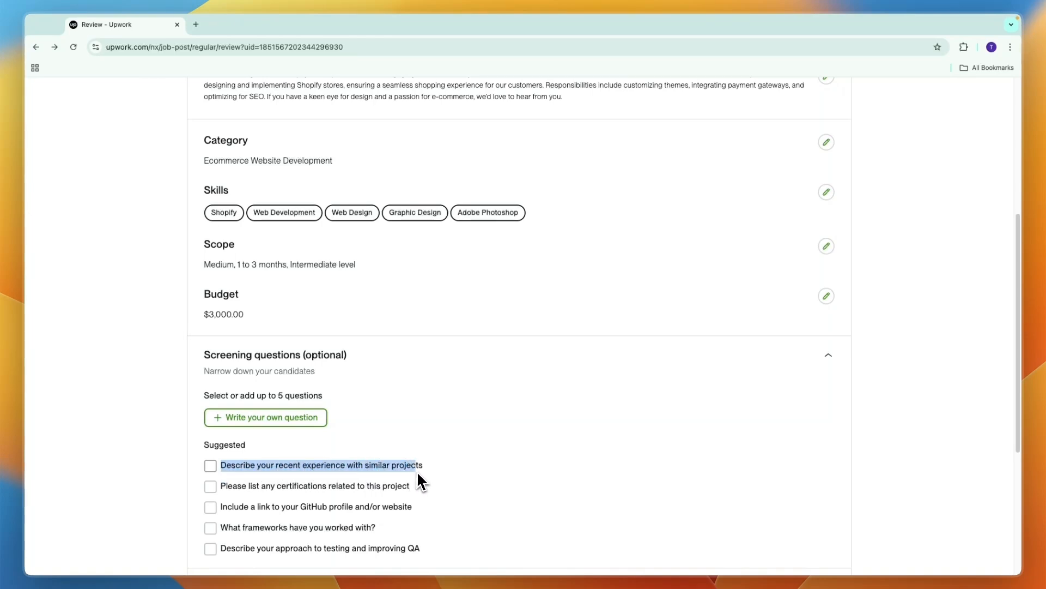
scroll(down, 3)
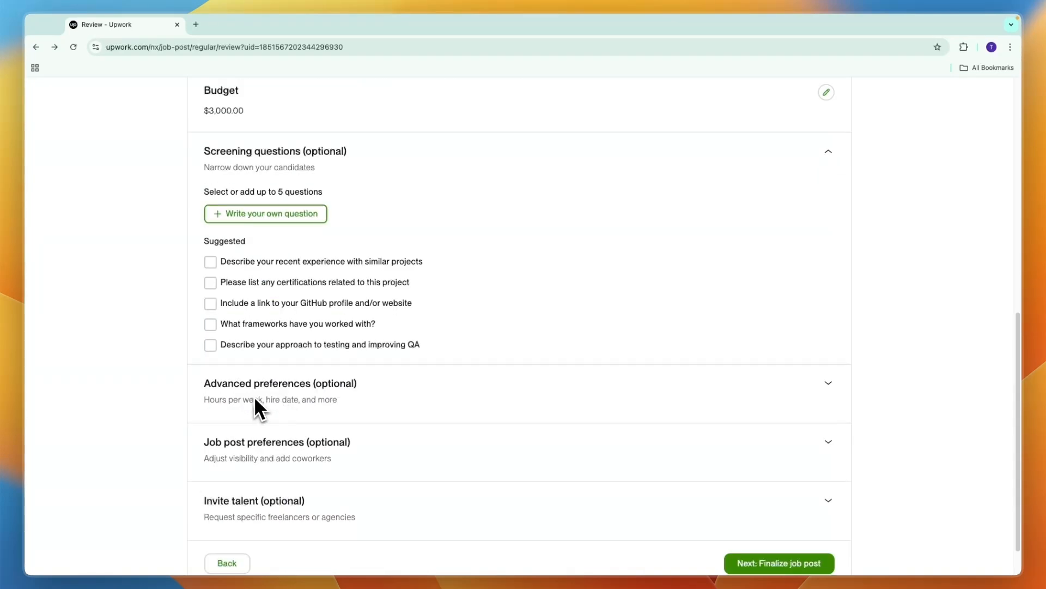
Step: Require 90% & up job success in advanced preferences and expand the Invite talent section
click(280, 383)
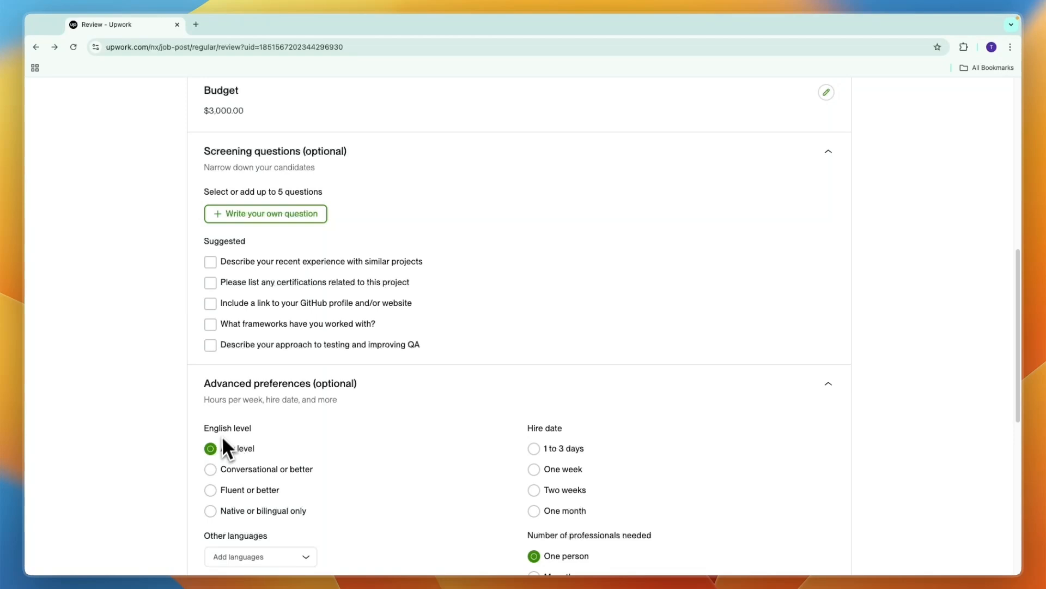
scroll(down, 3)
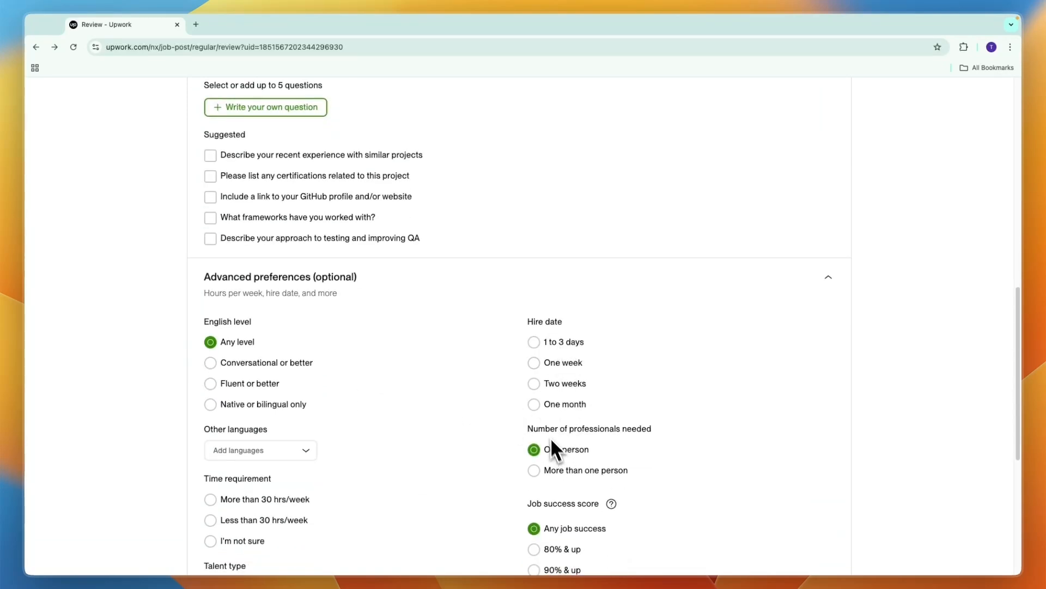
scroll(down, 3)
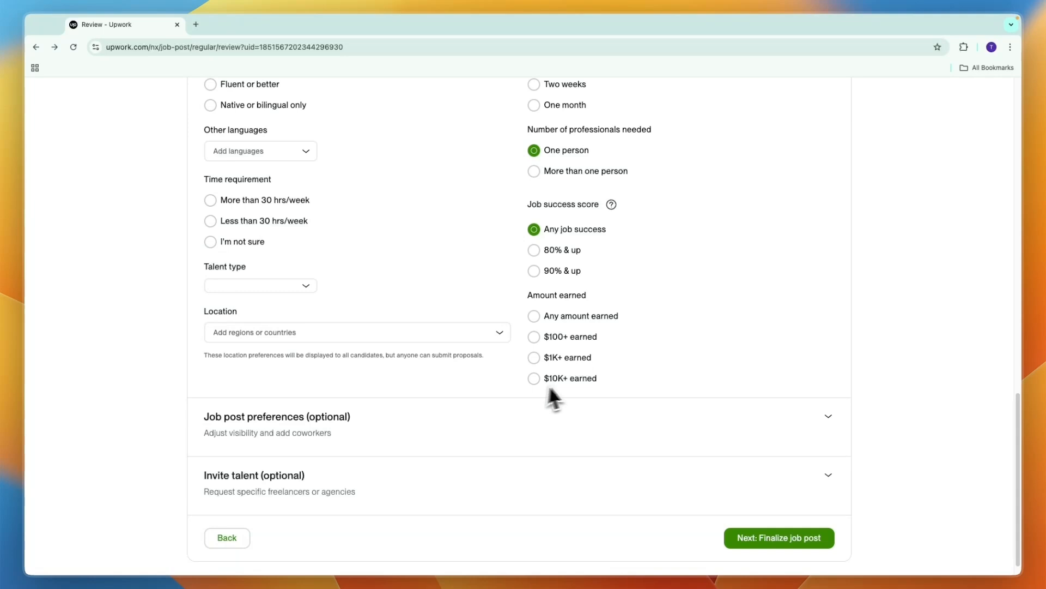
mouse_move(551, 305)
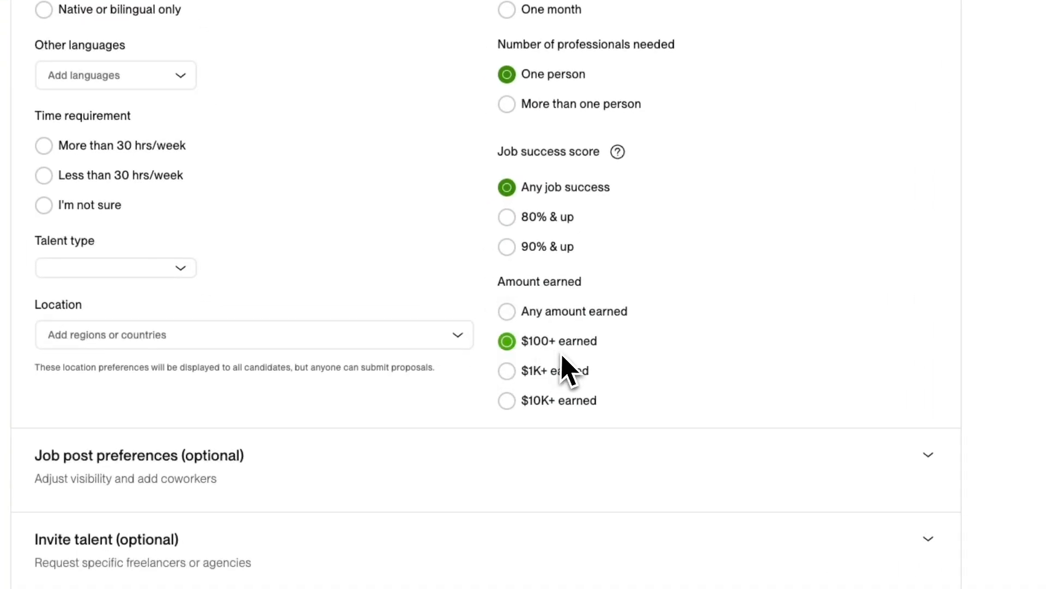
click(507, 246)
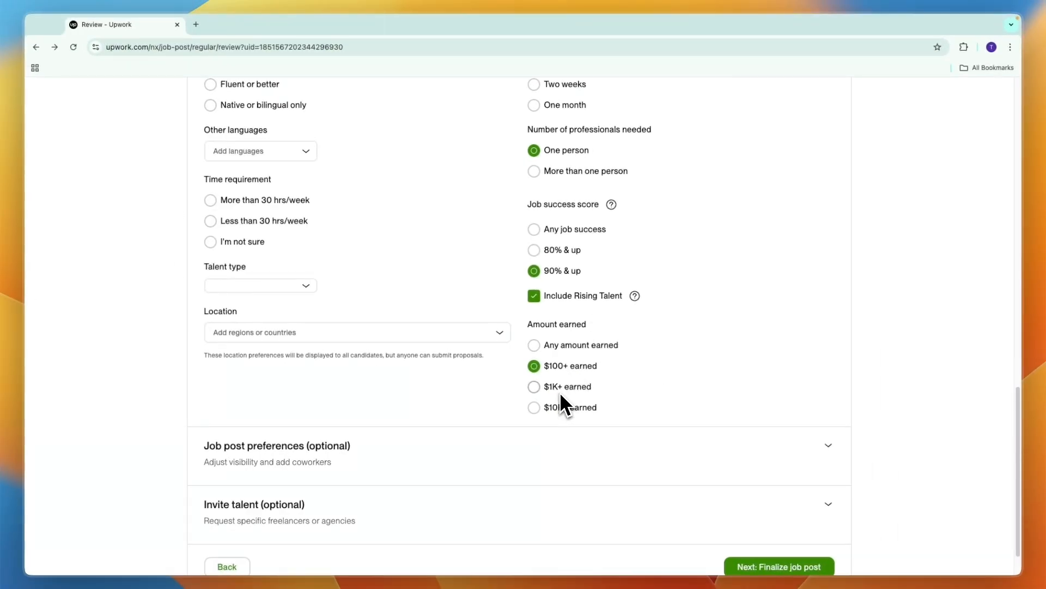
mouse_move(531, 444)
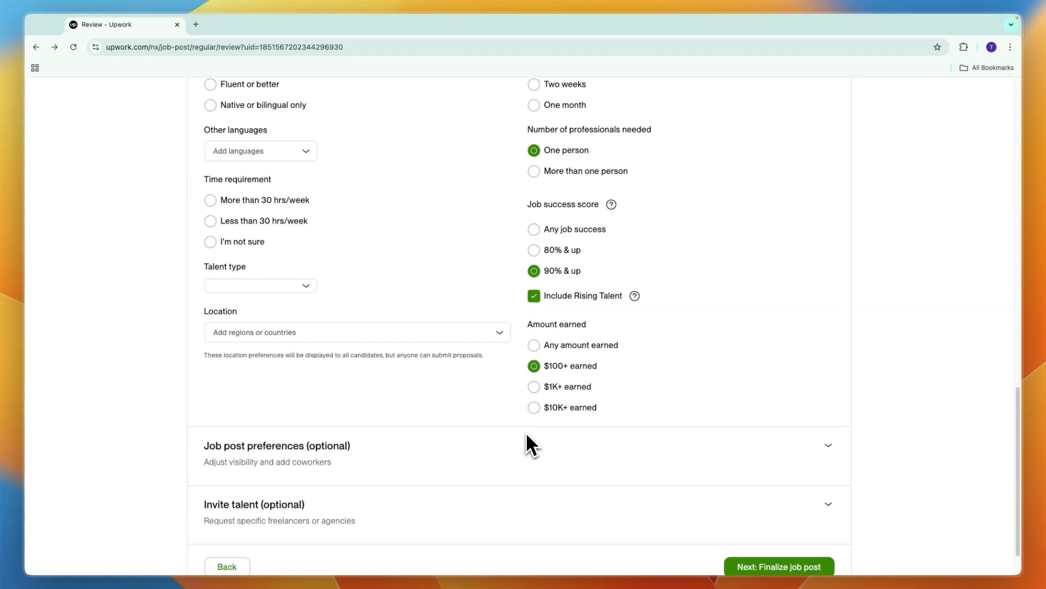
mouse_move(310, 390)
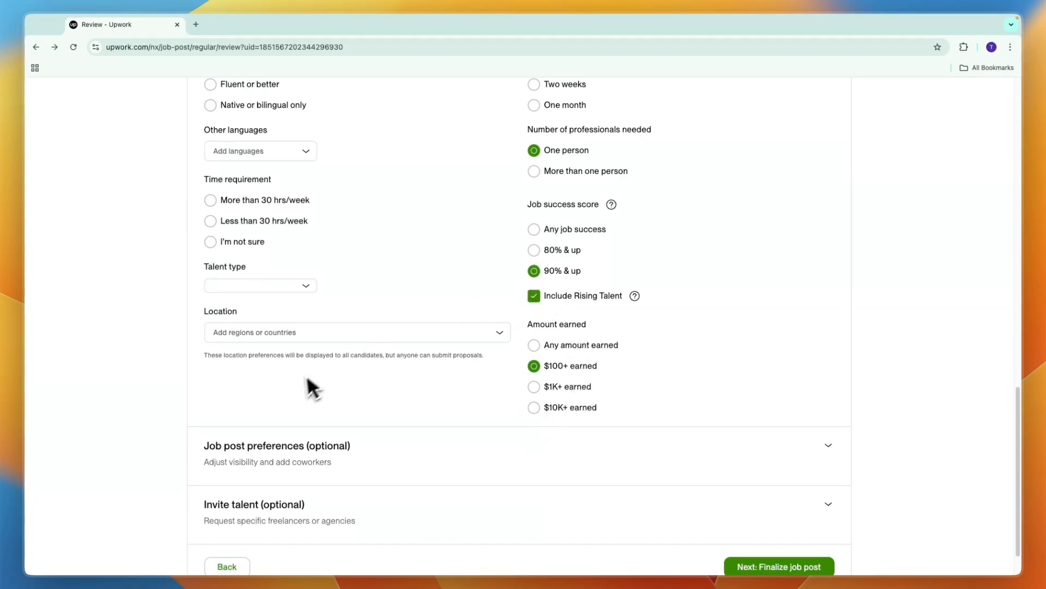
scroll(down, 3)
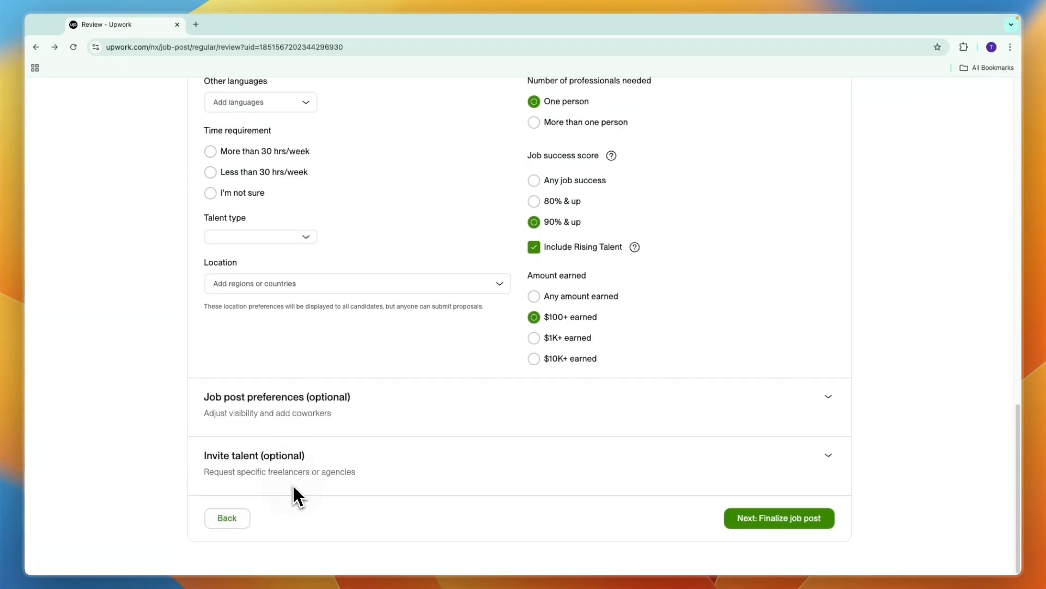
click(254, 456)
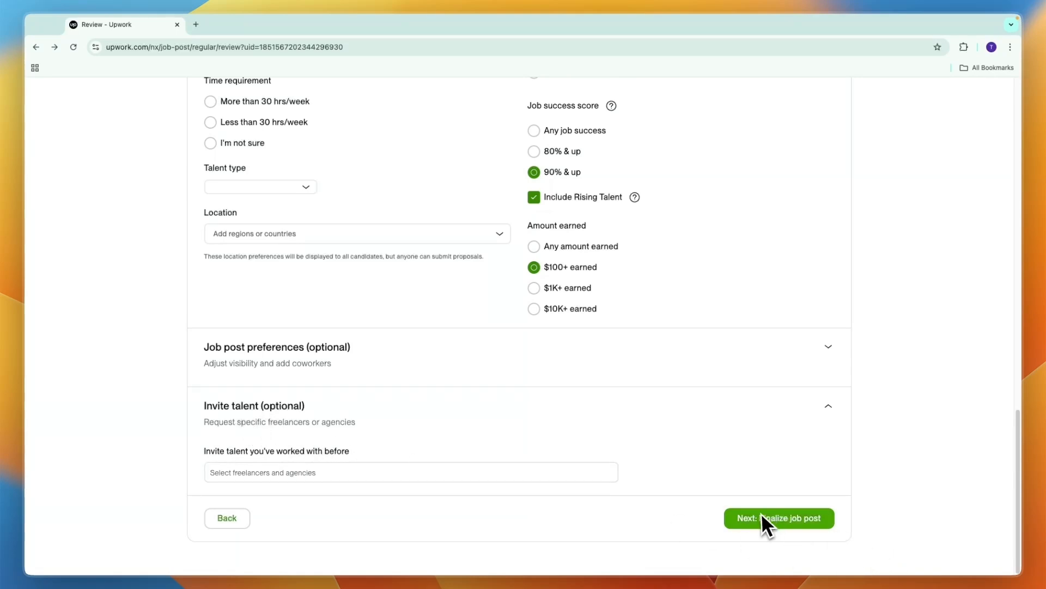
Step: Finalize the job post and look over the free standard versus $24.99 Featured options
click(779, 518)
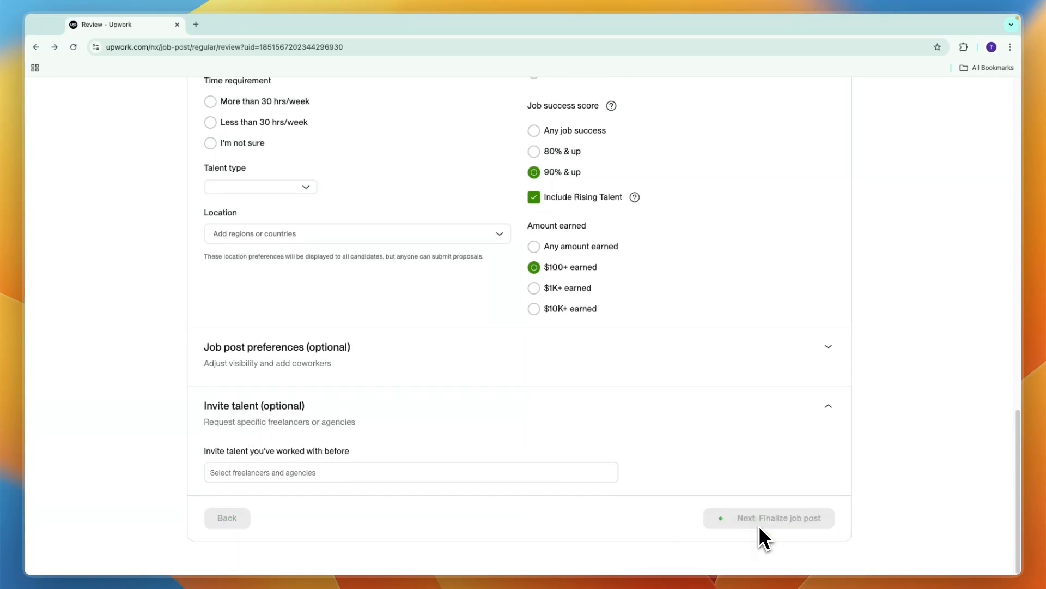
click(768, 517)
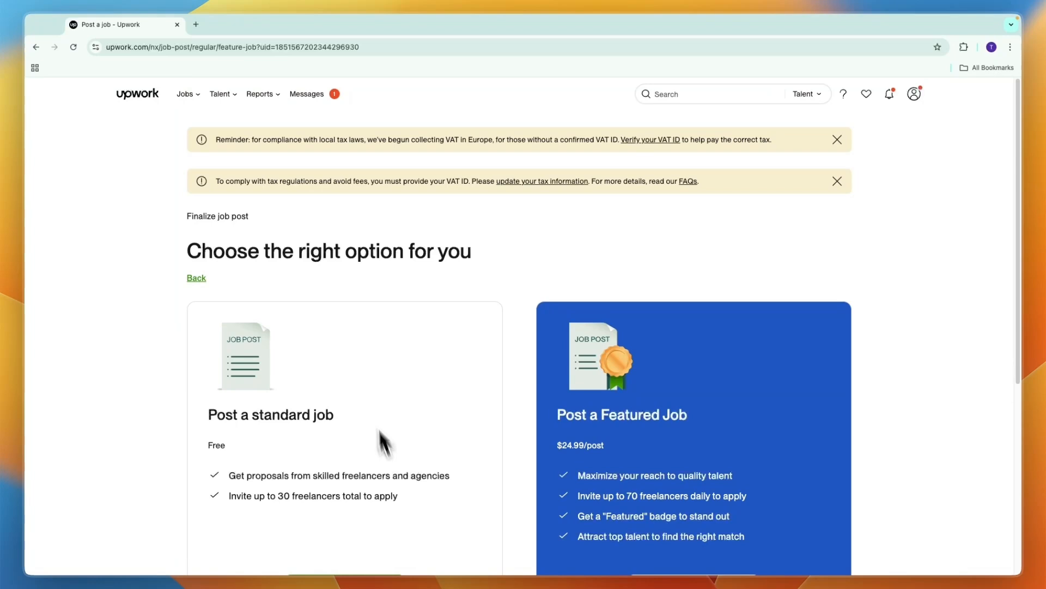
scroll(down, 3)
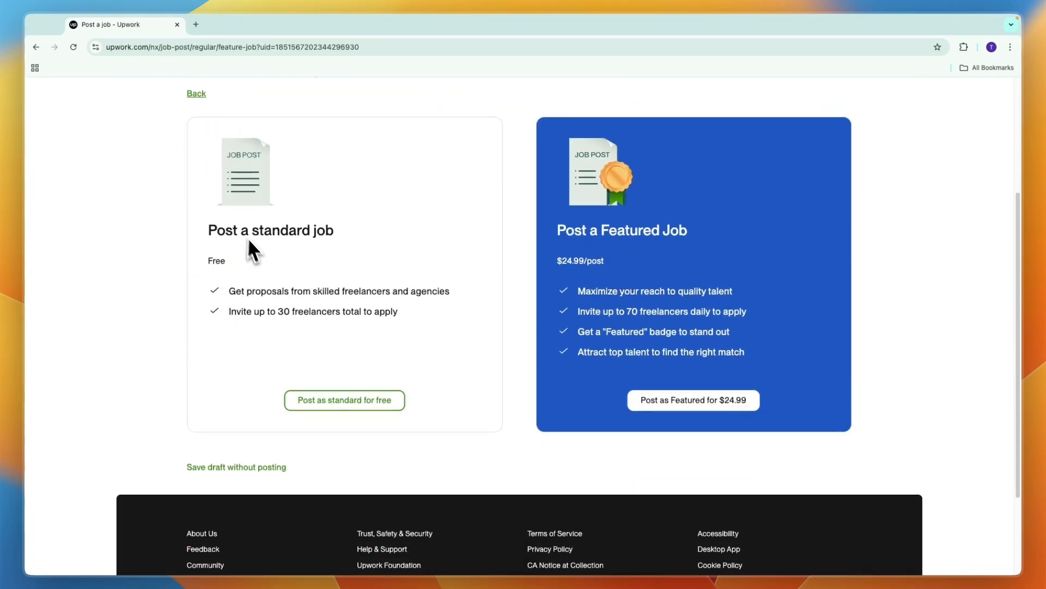
mouse_move(610, 257)
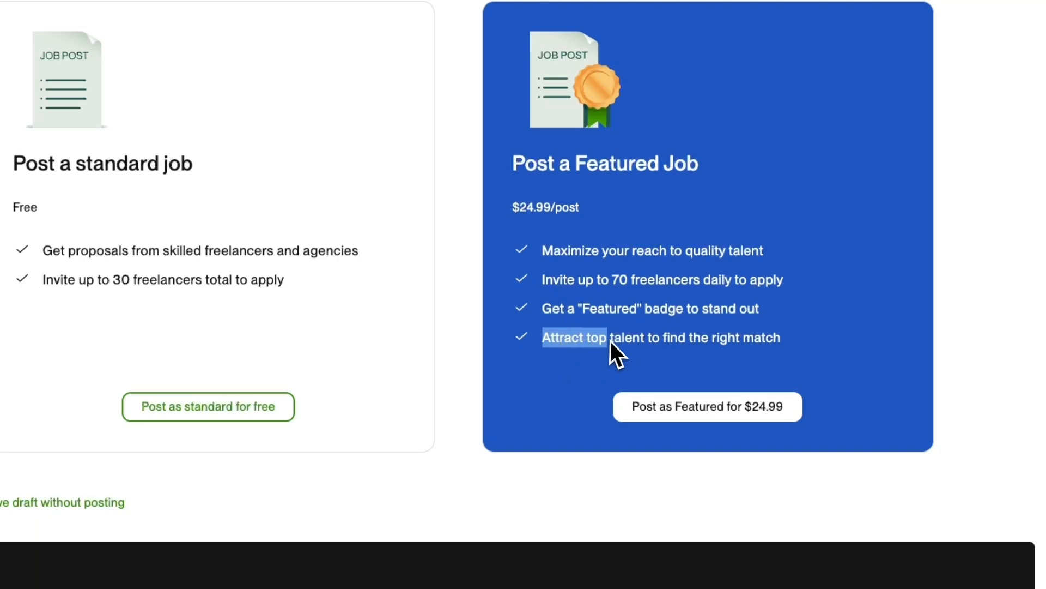
mouse_move(688, 390)
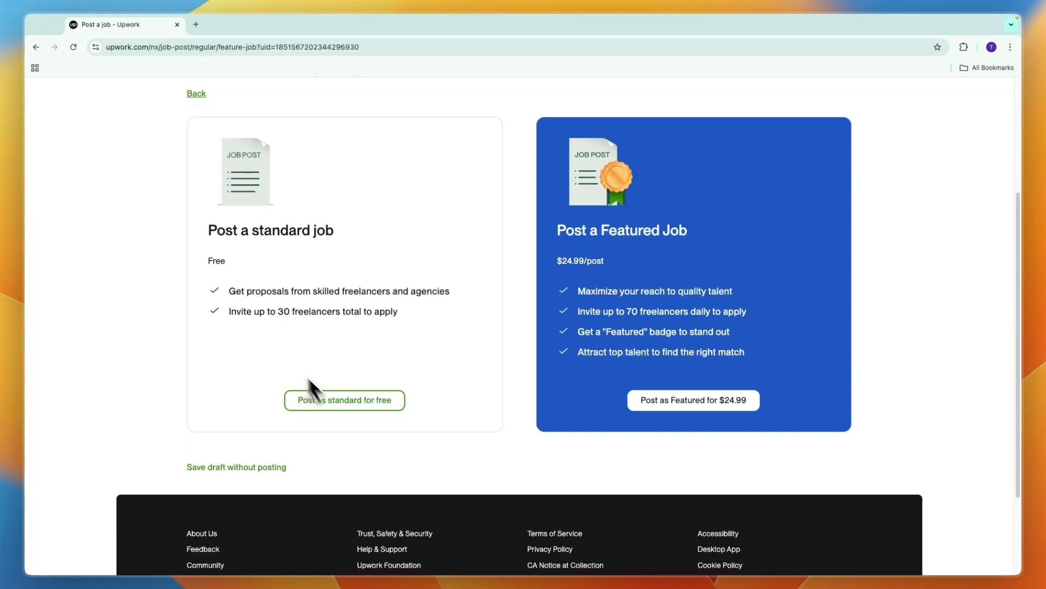
double_click(297, 311)
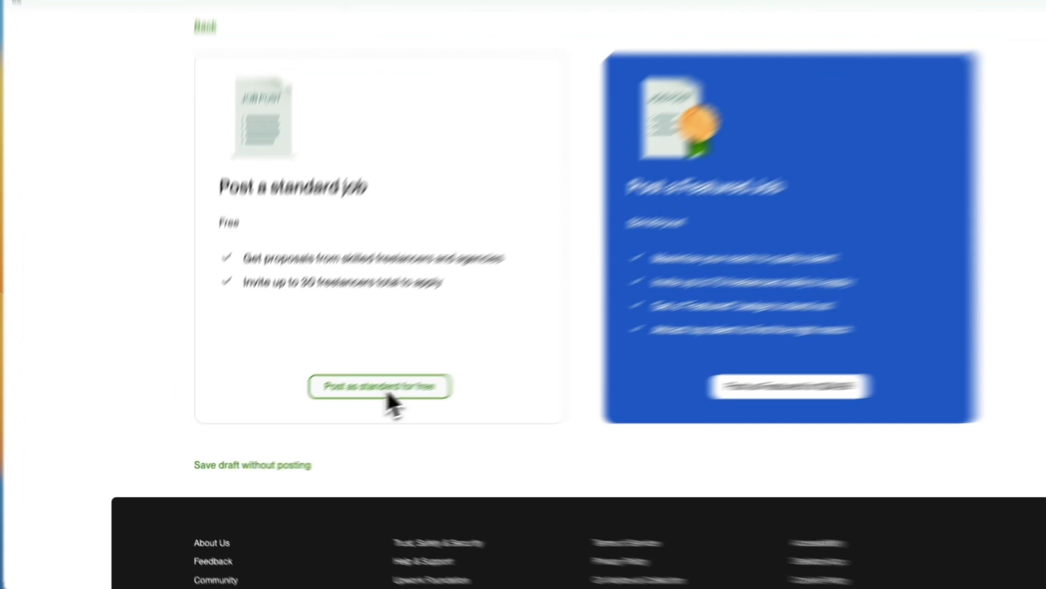
Step: Publish the Shopify job as a free standard post
click(380, 386)
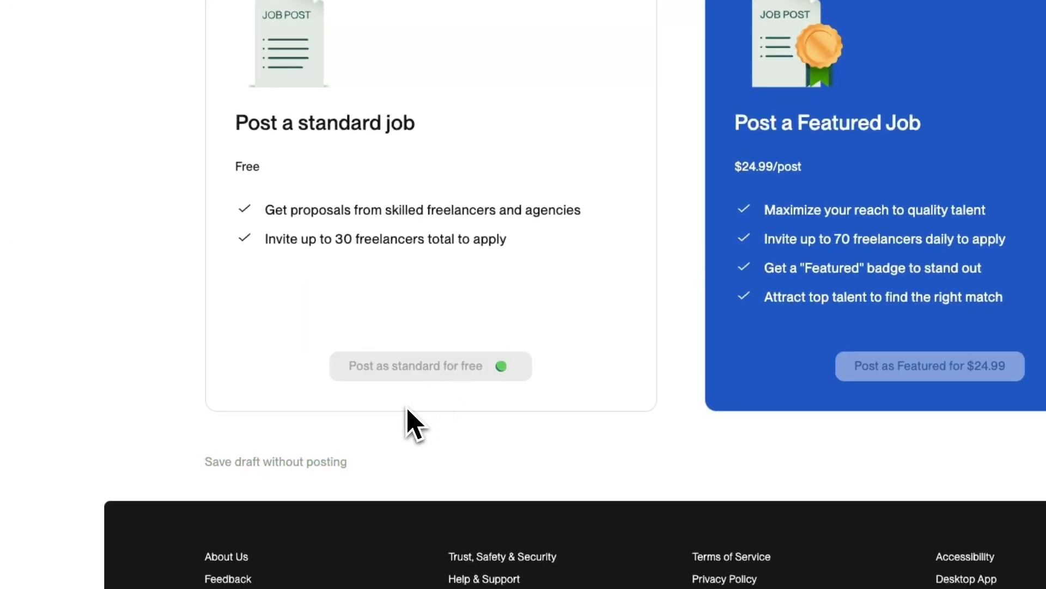
click(414, 366)
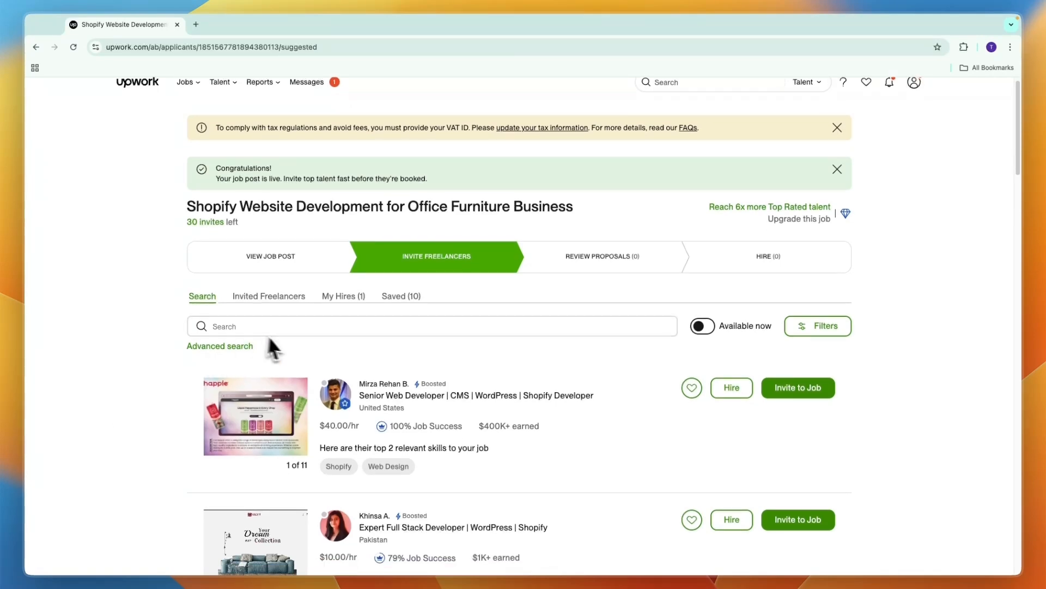
Step: Browse suggested freelancers, start inviting the Shopify Plus developer, then cancel the invite
scroll(down, 3)
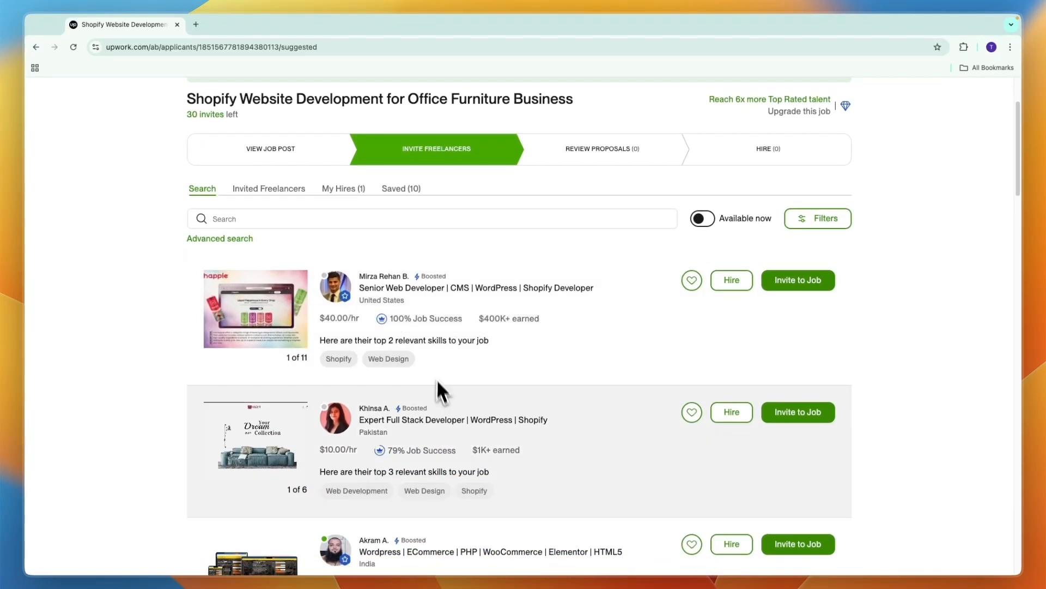
scroll(down, 3)
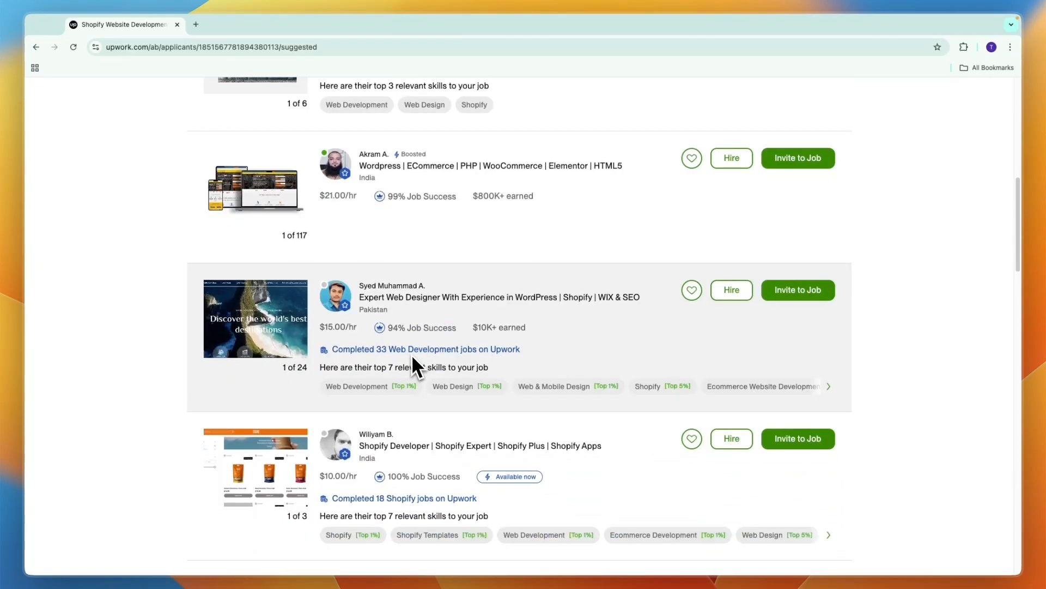
scroll(down, 3)
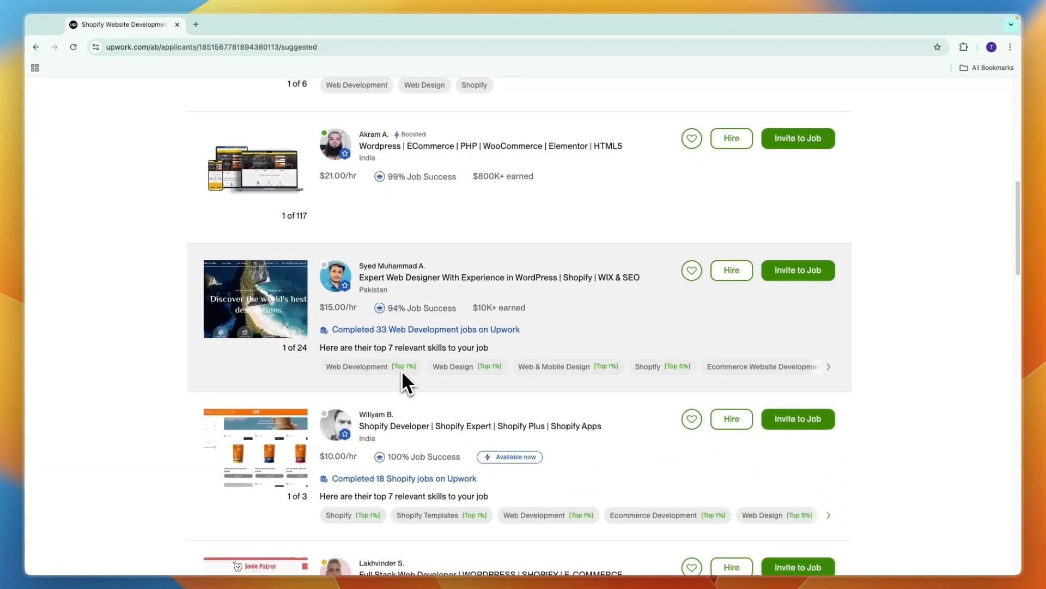
scroll(down, 3)
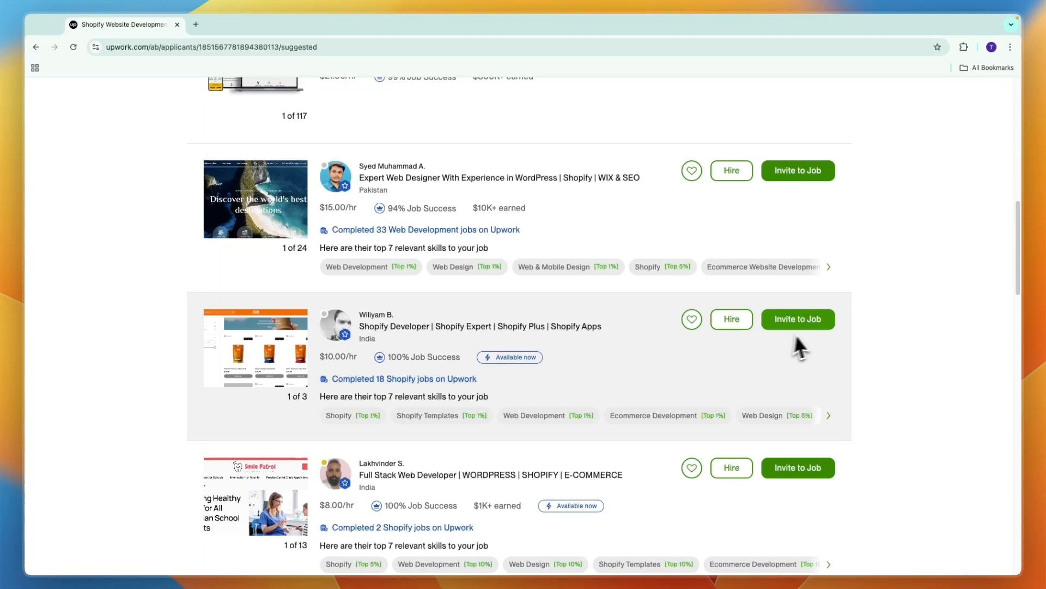
click(798, 320)
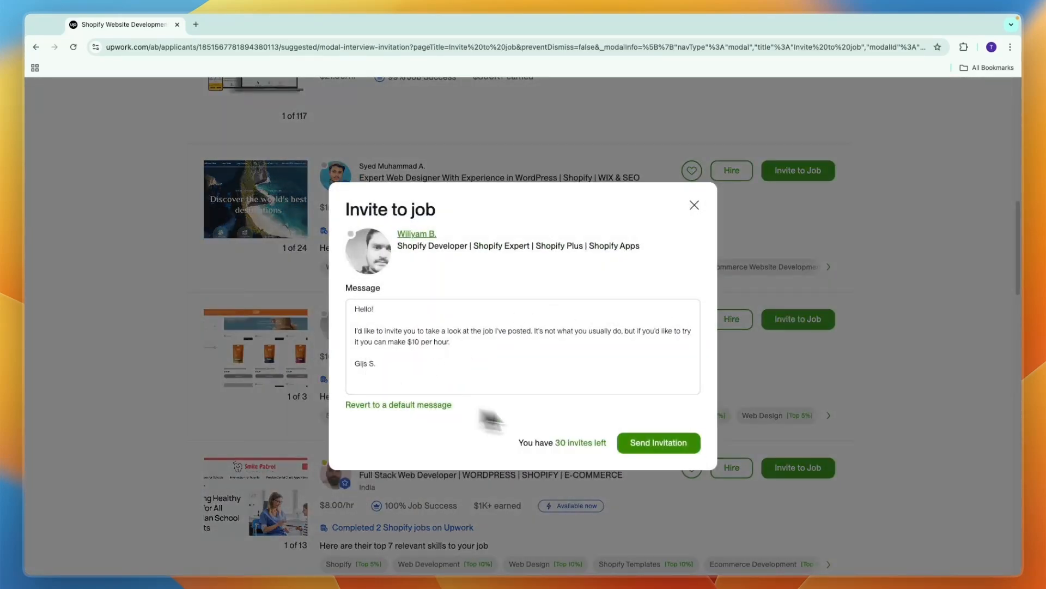
click(693, 205)
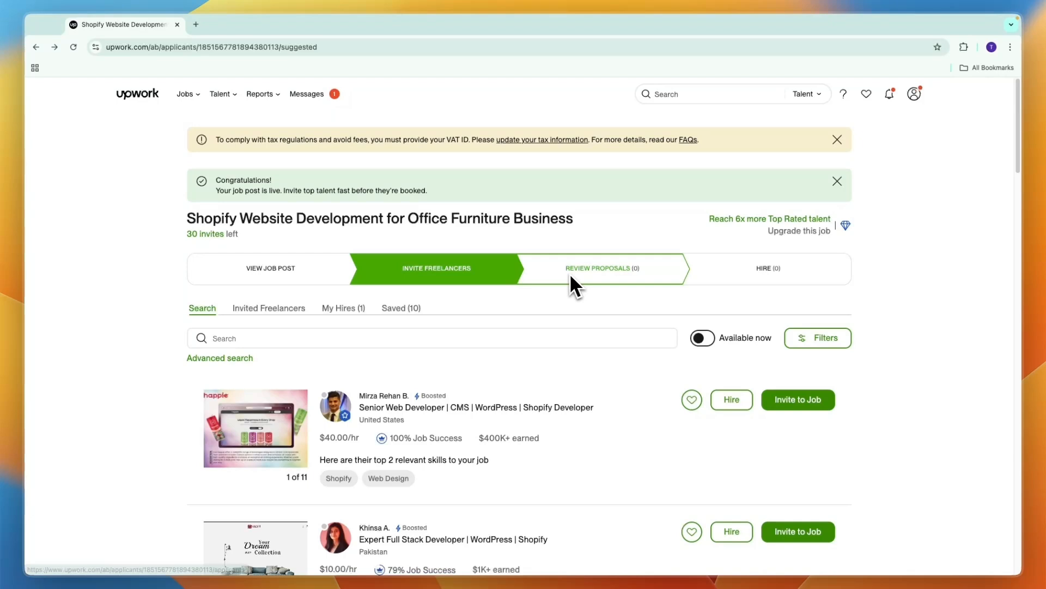
Step: Check the job's proposals and hiring view, which report no hires yet
click(601, 268)
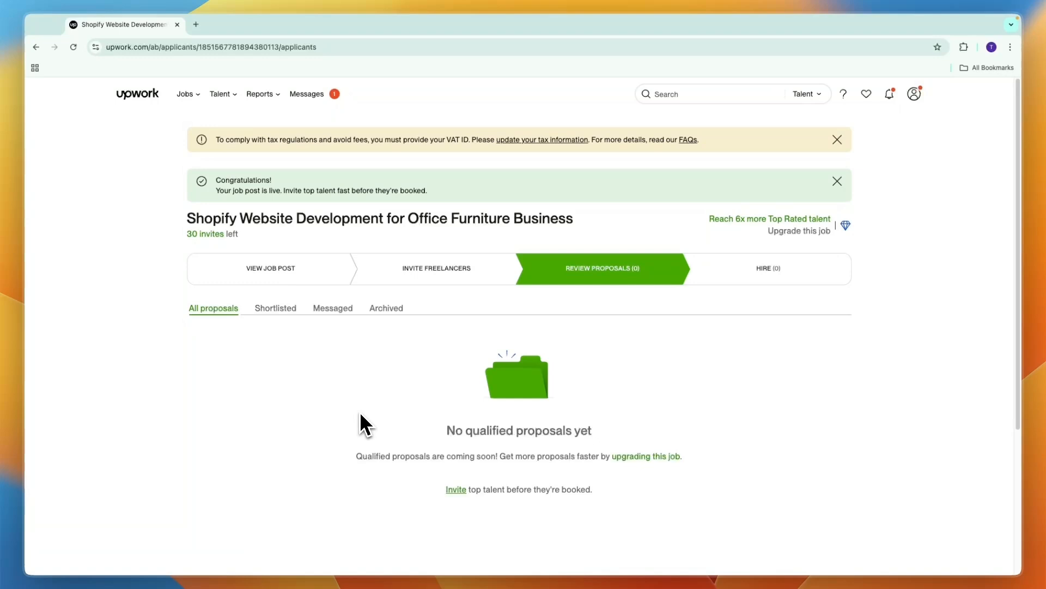
mouse_move(484, 450)
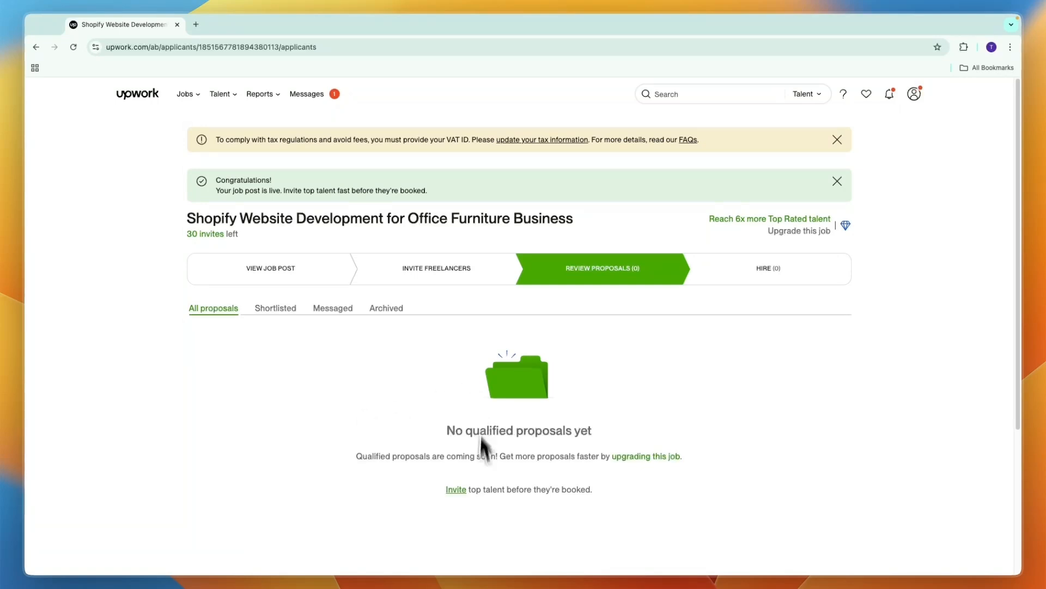
mouse_move(700, 359)
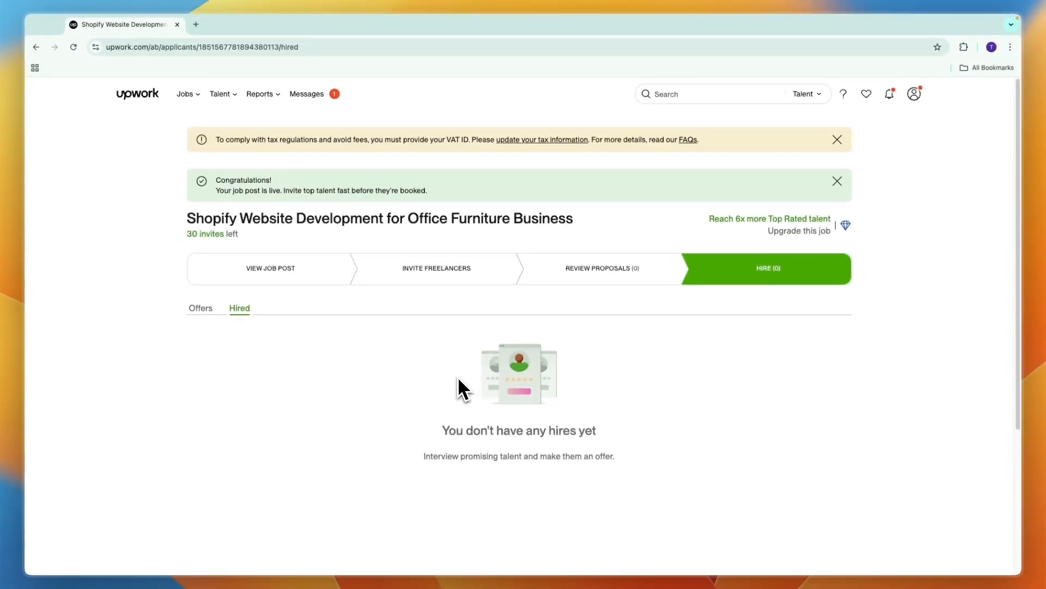
mouse_move(308, 346)
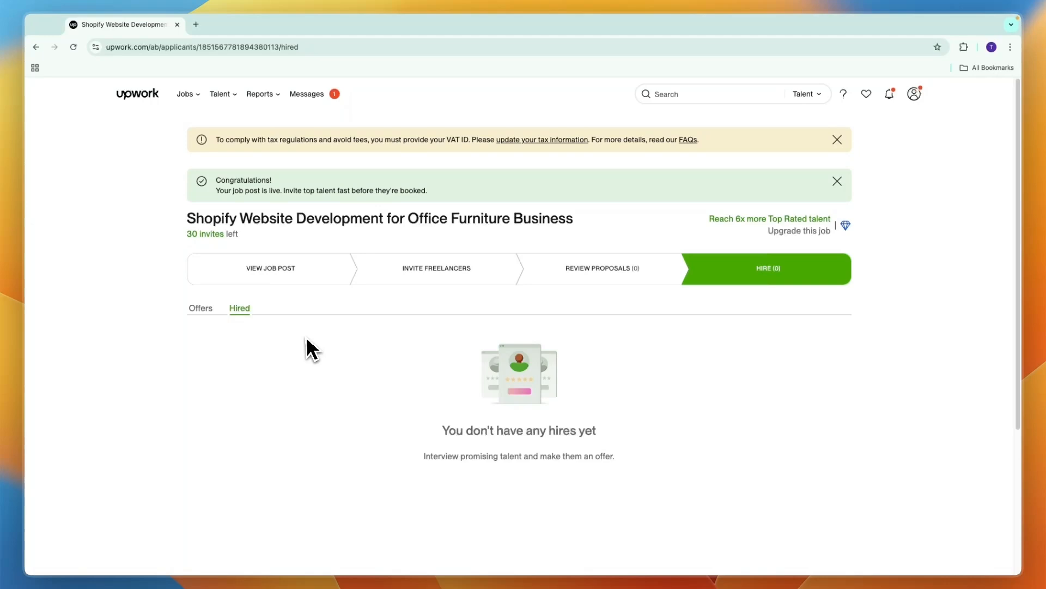
click(306, 94)
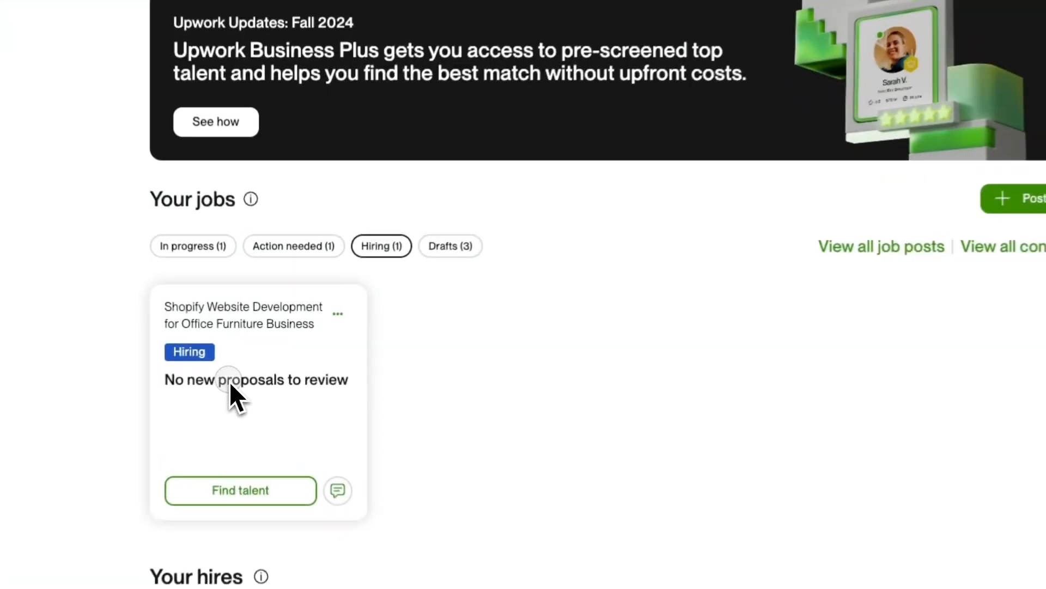
Step: Reopen the Shopify job's proposals from the dashboard and dismiss the VAT reminder
click(239, 490)
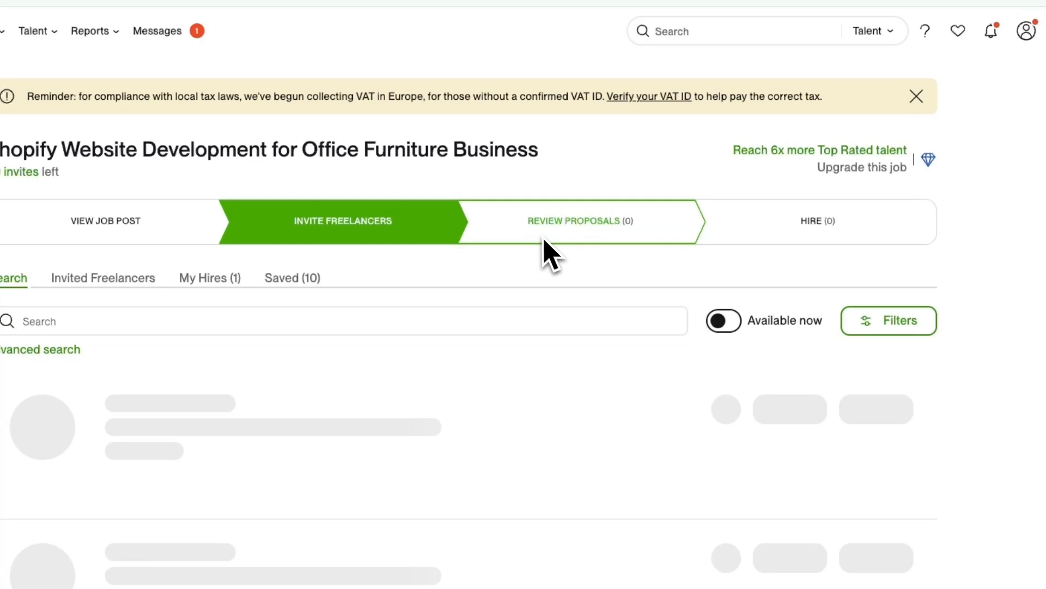
click(579, 221)
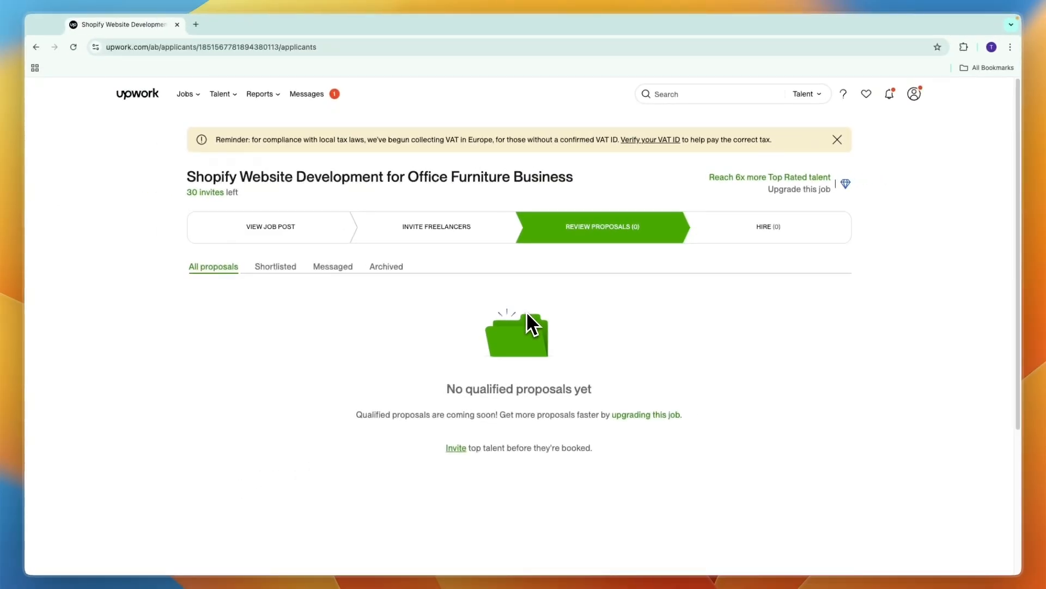
mouse_move(577, 263)
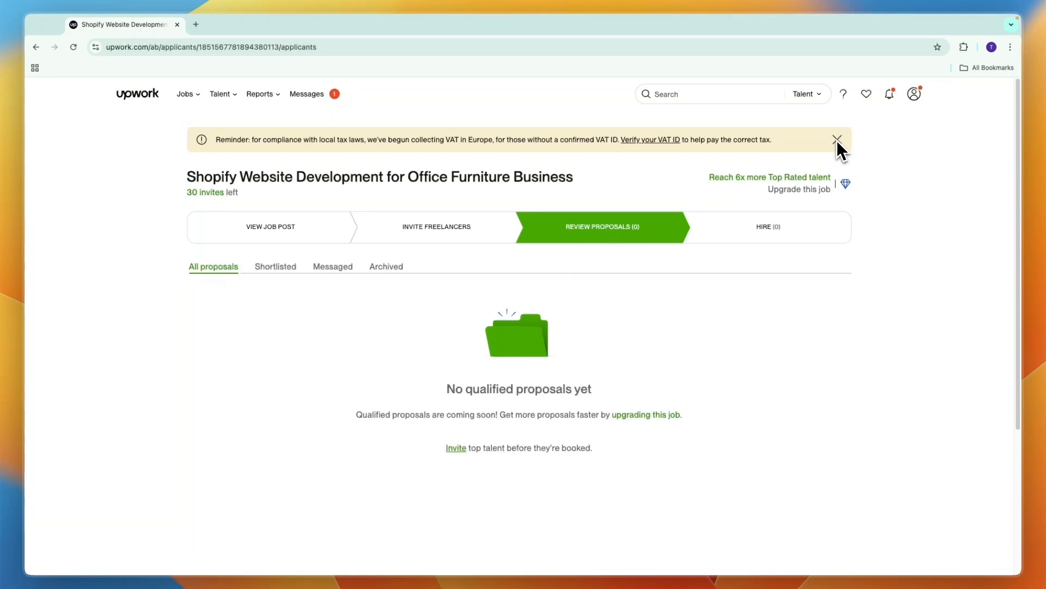
click(837, 139)
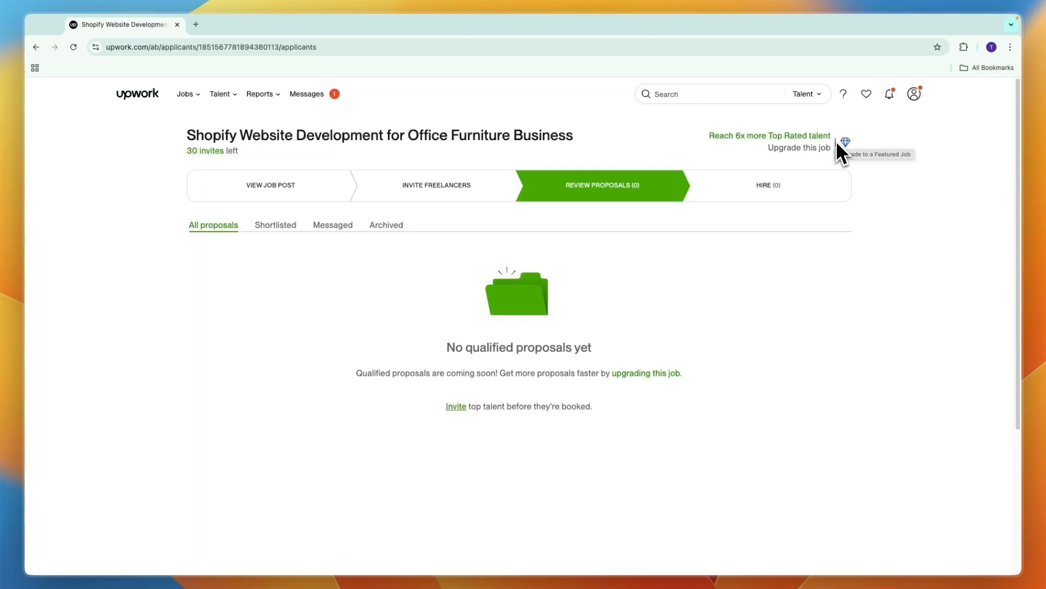
mouse_move(781, 350)
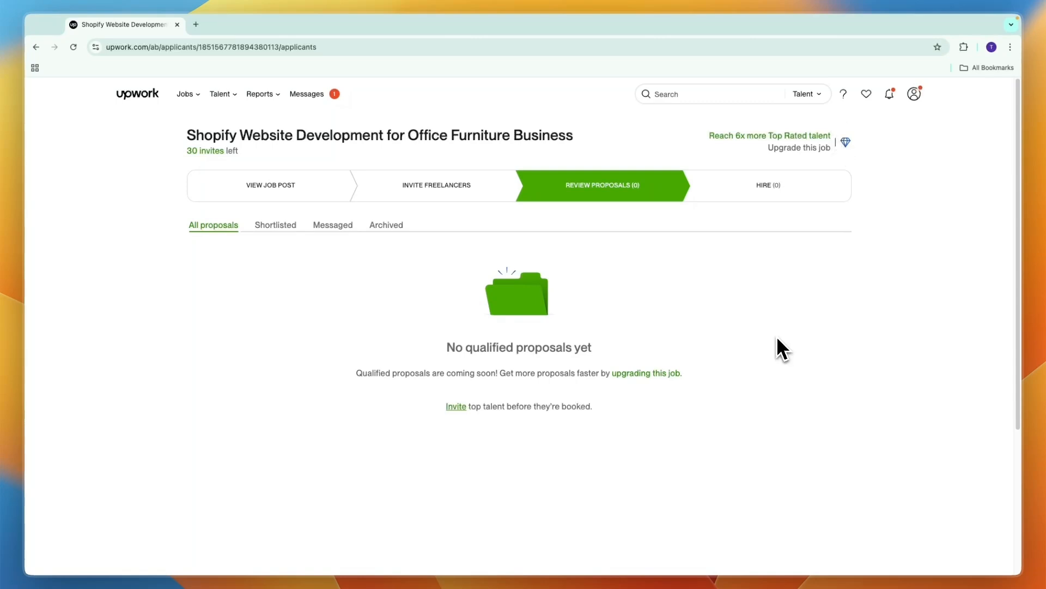